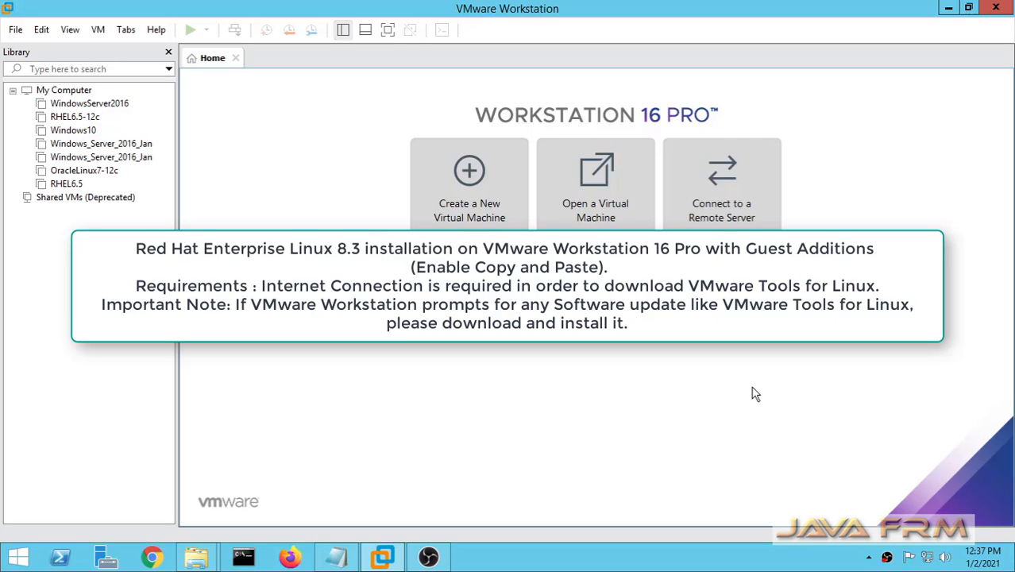
Start the New Virtual Machine Wizard from the Home tab with Typical configuration
{"action": "left_click", "coordinate": [14, 28]}
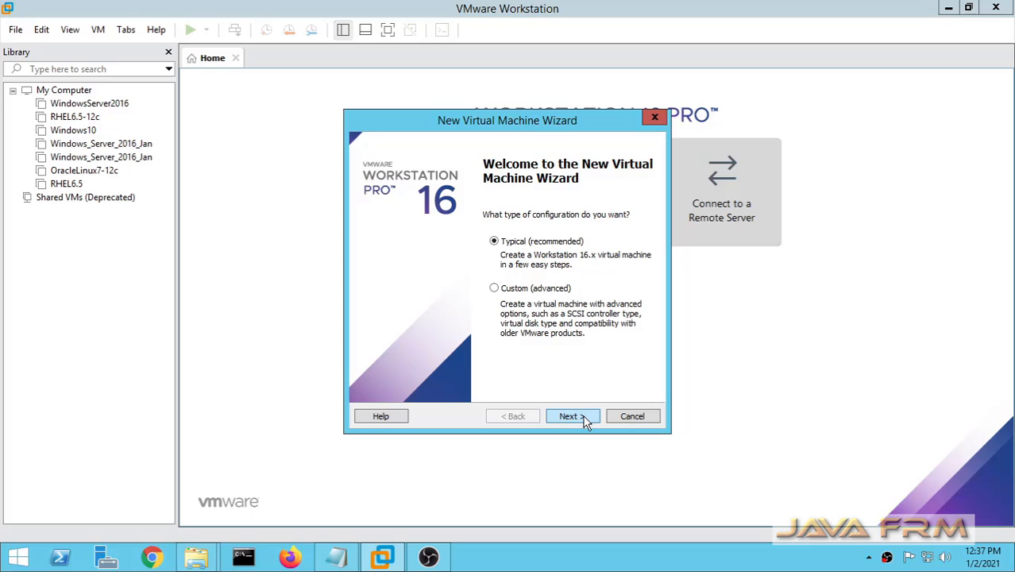
Use the rhel-8.3-x86_64-dvd image from LinuxOS-ISO as the installer disc, detected as RHEL 8 64-bit
{"action": "left_click", "coordinate": [569, 416]}
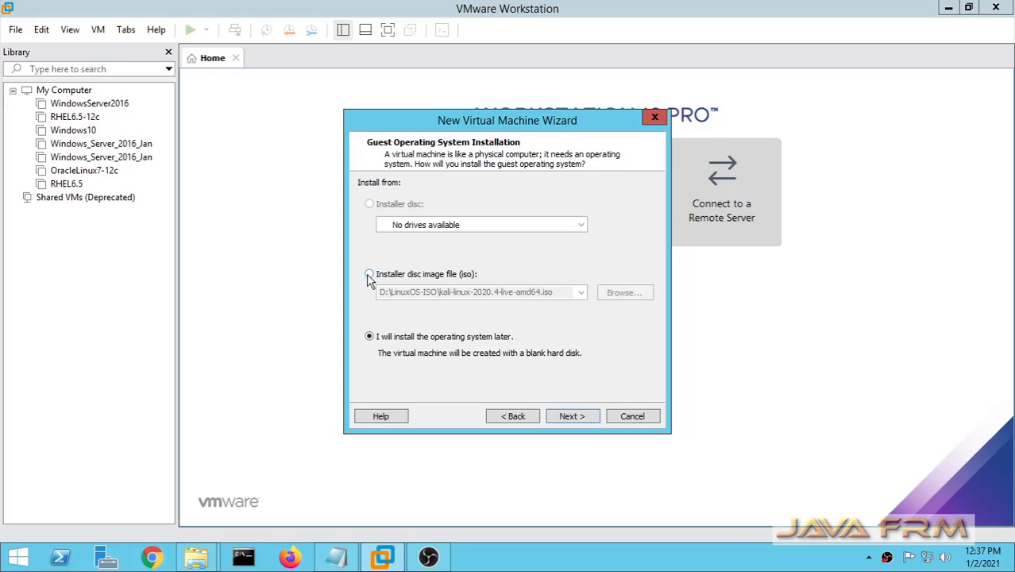
{"action": "left_click", "coordinate": [369, 273]}
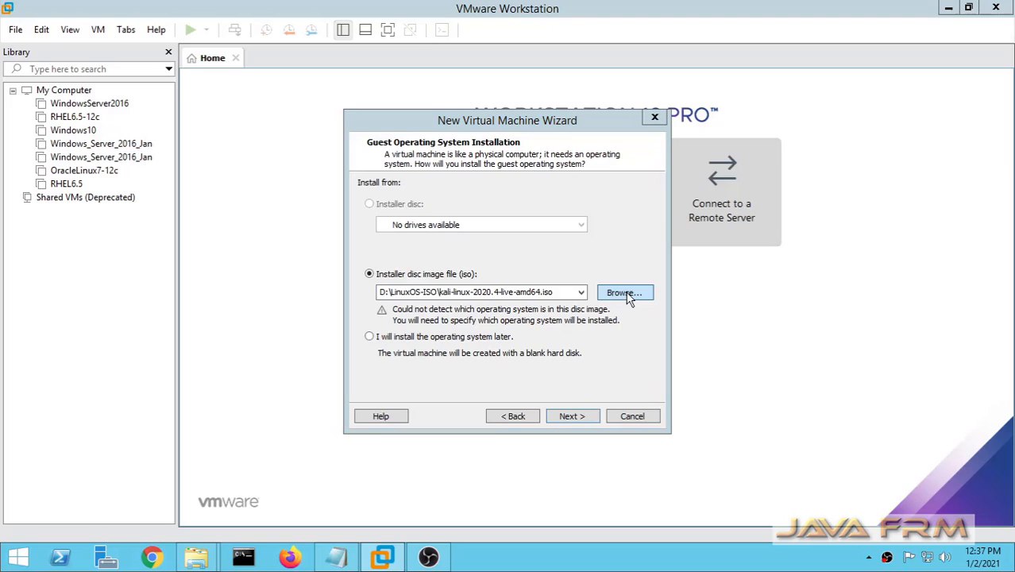
{"action": "left_click", "coordinate": [624, 292]}
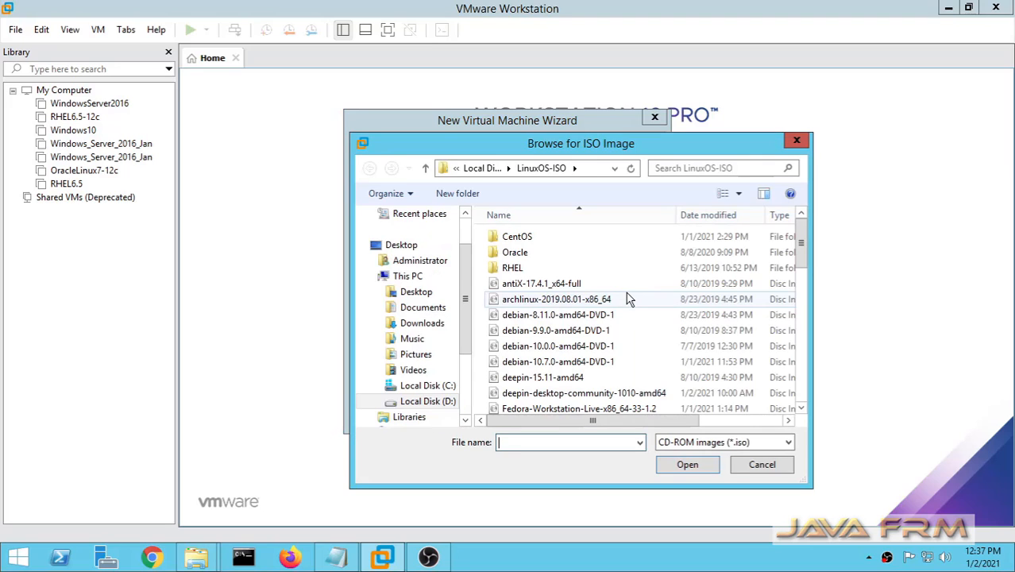
{"action": "double_click", "coordinate": [511, 267]}
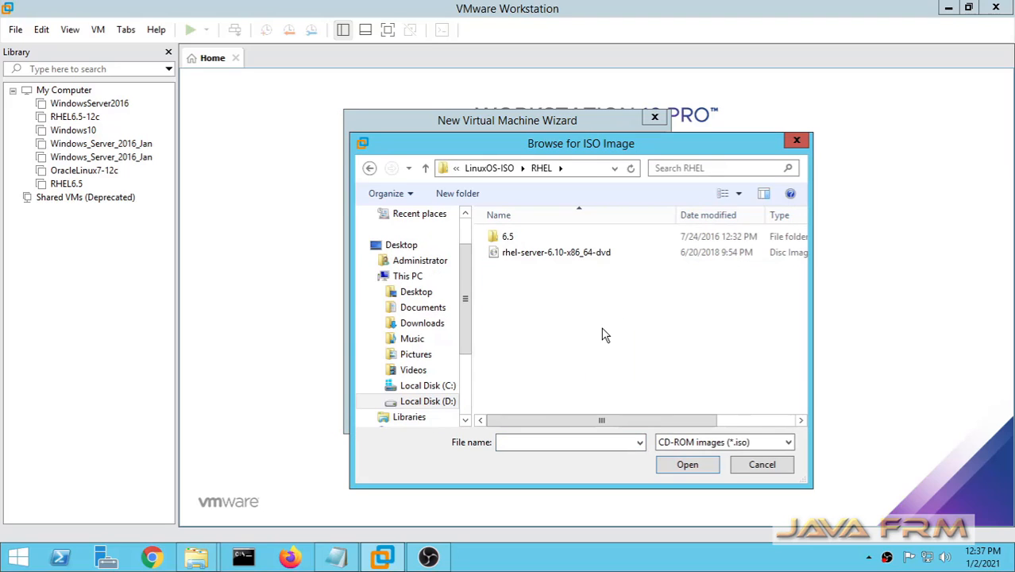
{"action": "left_click", "coordinate": [426, 168]}
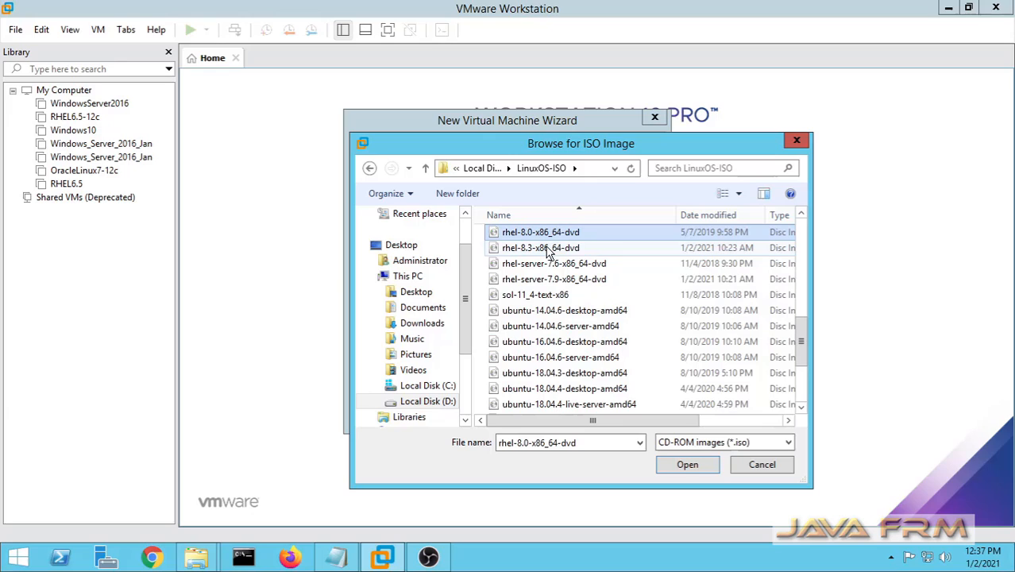
{"action": "left_click", "coordinate": [540, 248]}
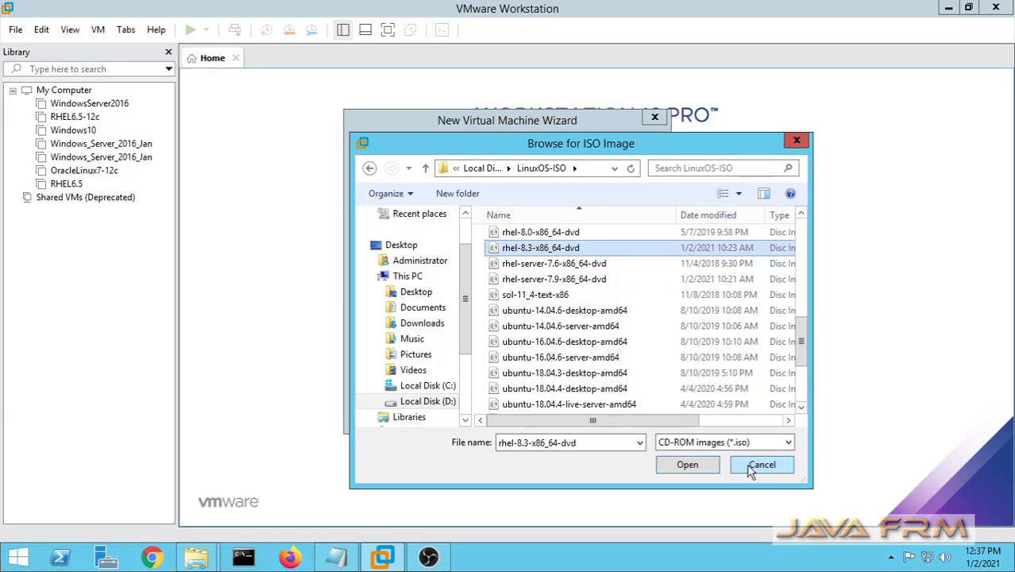
{"action": "left_click", "coordinate": [686, 464]}
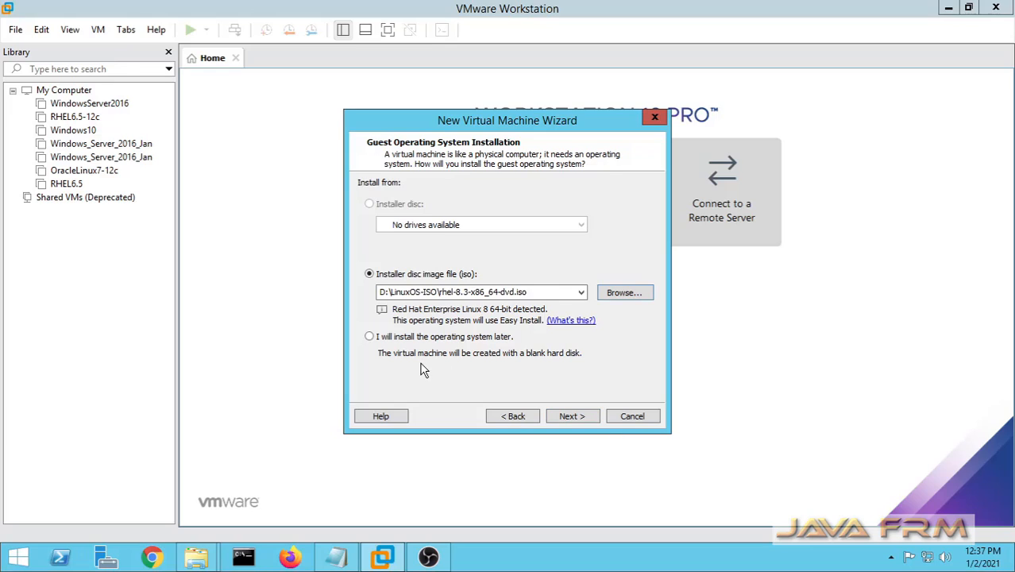
{"action": "mouse_move", "coordinate": [384, 362]}
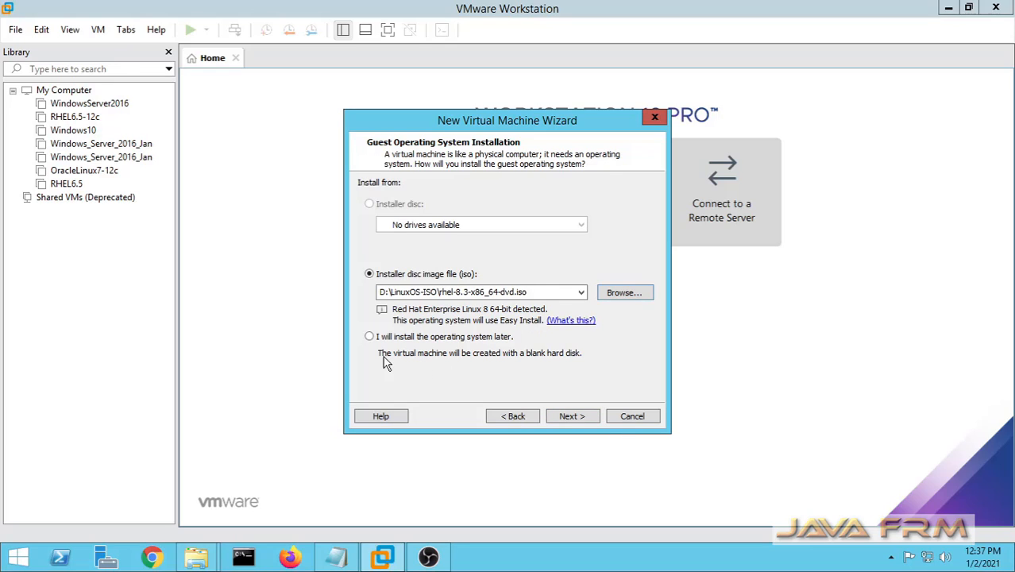
Choose installing the OS later, with guest Linux version Red Hat Enterprise Linux 8 64-bit
{"action": "left_click", "coordinate": [369, 336]}
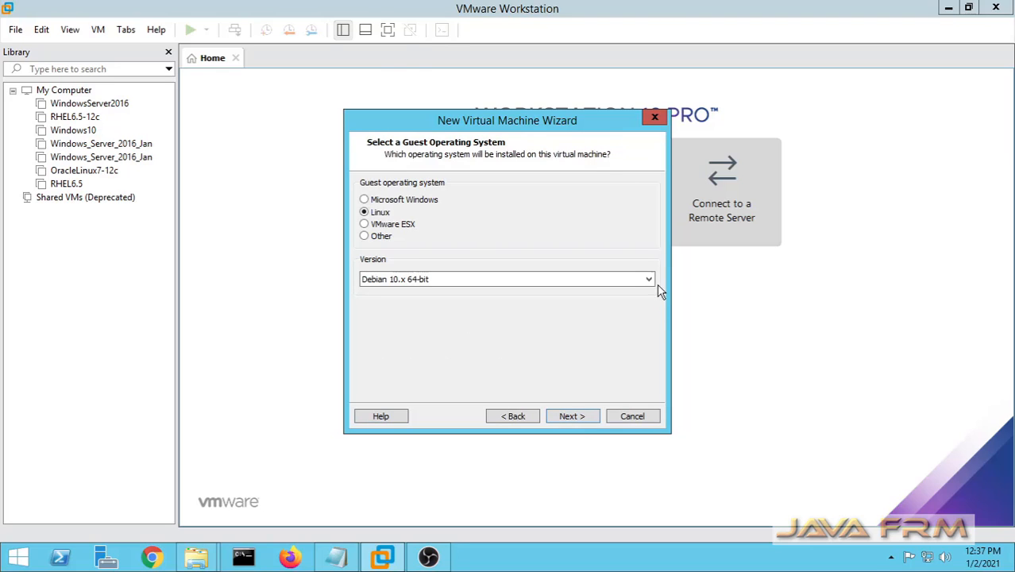
{"action": "left_click", "coordinate": [650, 279]}
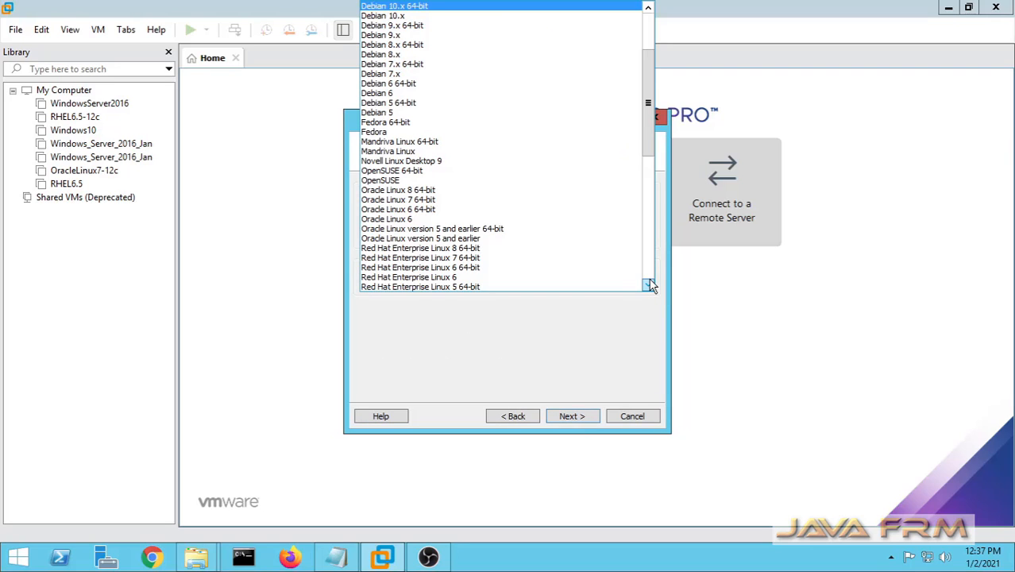
{"action": "left_click", "coordinate": [419, 257]}
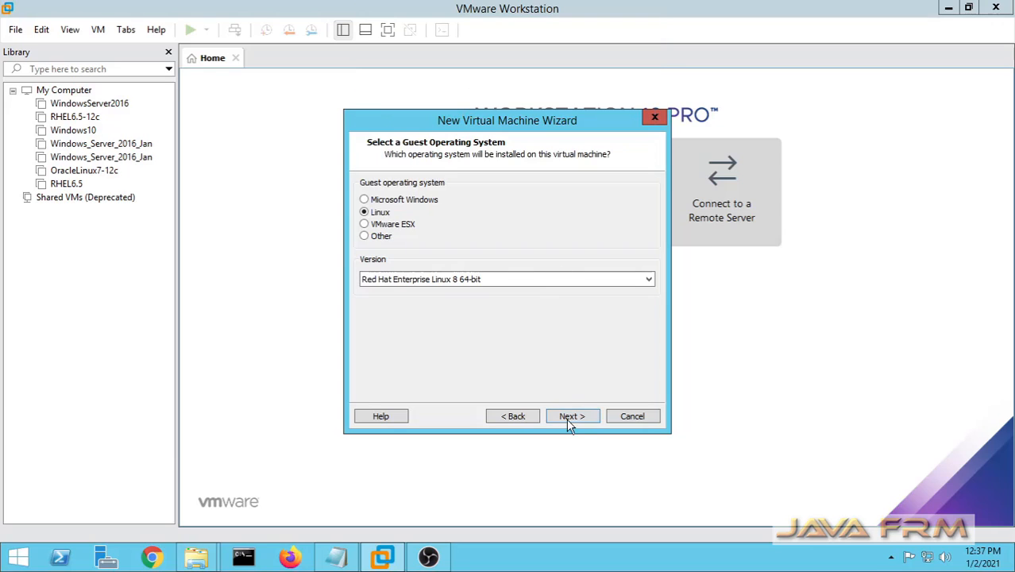
Name the machine RHEL-8.3, set a 30.0 GB maximum disk size and reach the summary
{"action": "left_click", "coordinate": [572, 416]}
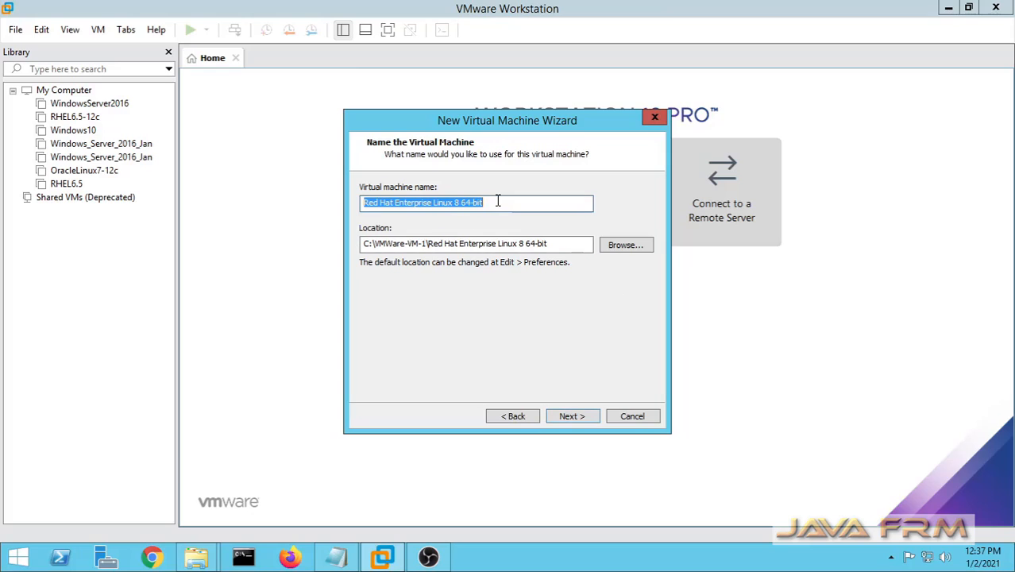
{"action": "type", "text": "RHEL"}
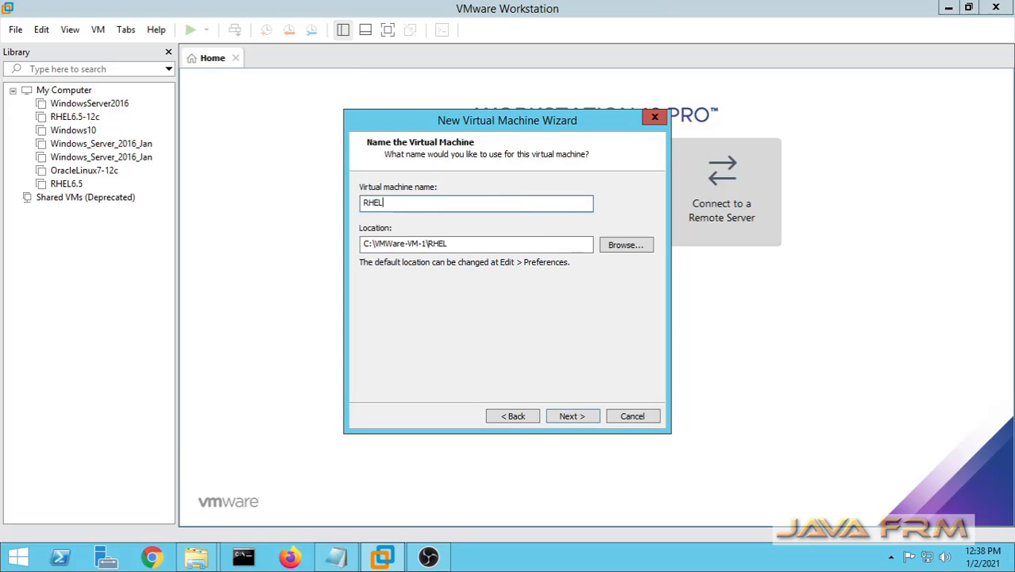
{"action": "type", "text": "-8"}
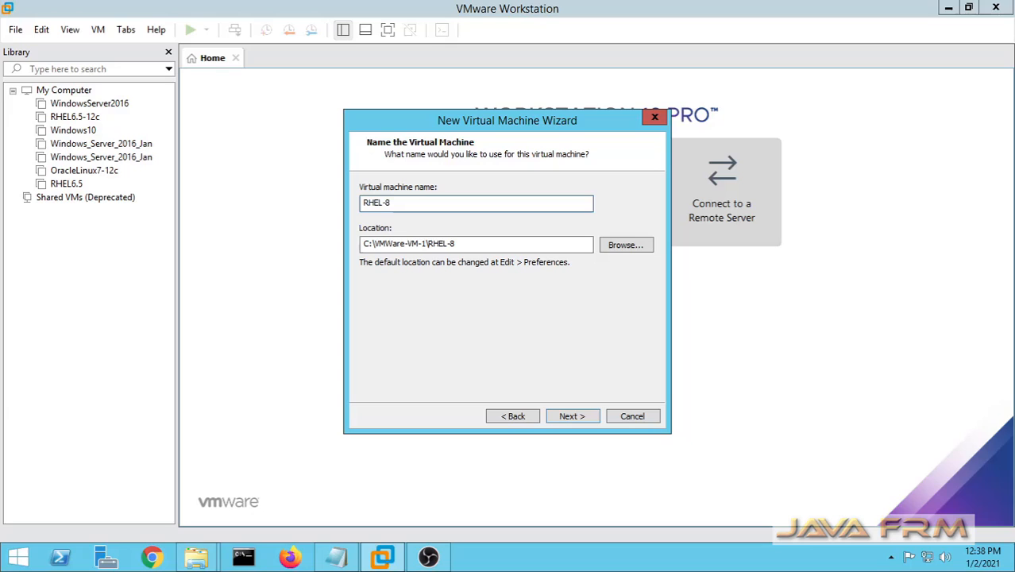
{"action": "type", "text": ".3"}
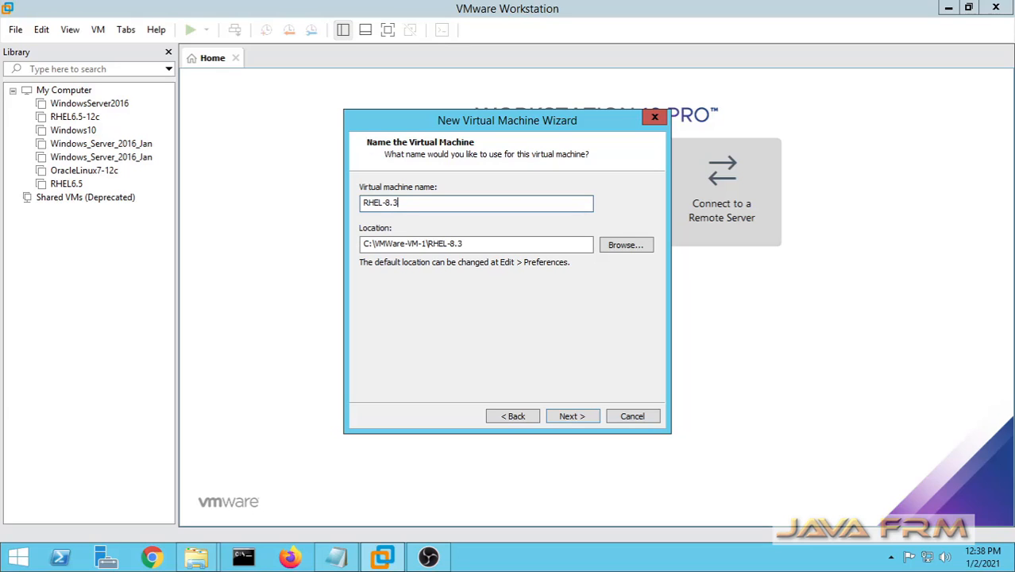
{"action": "left_click", "coordinate": [572, 416]}
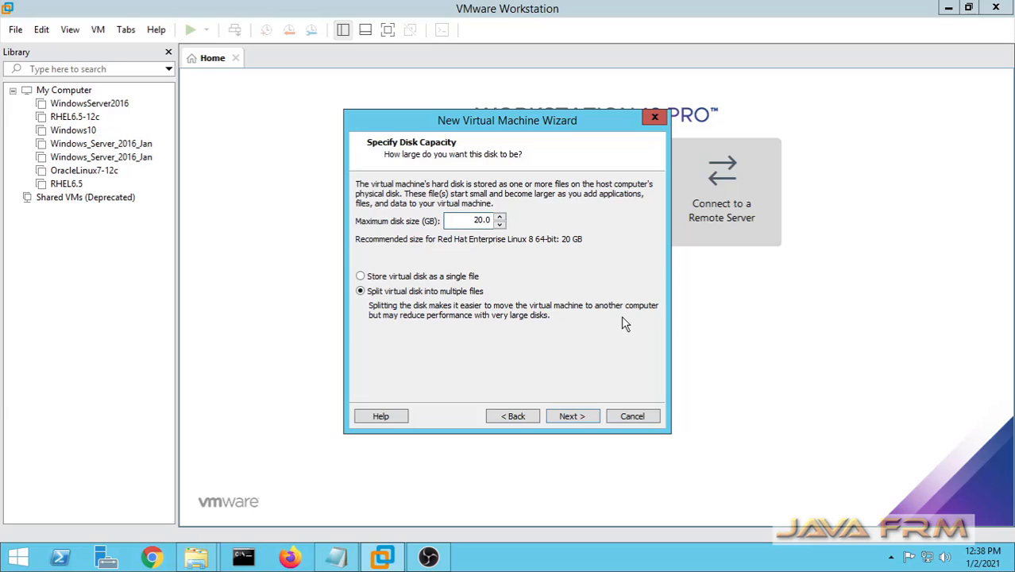
{"action": "type", "text": "30.0"}
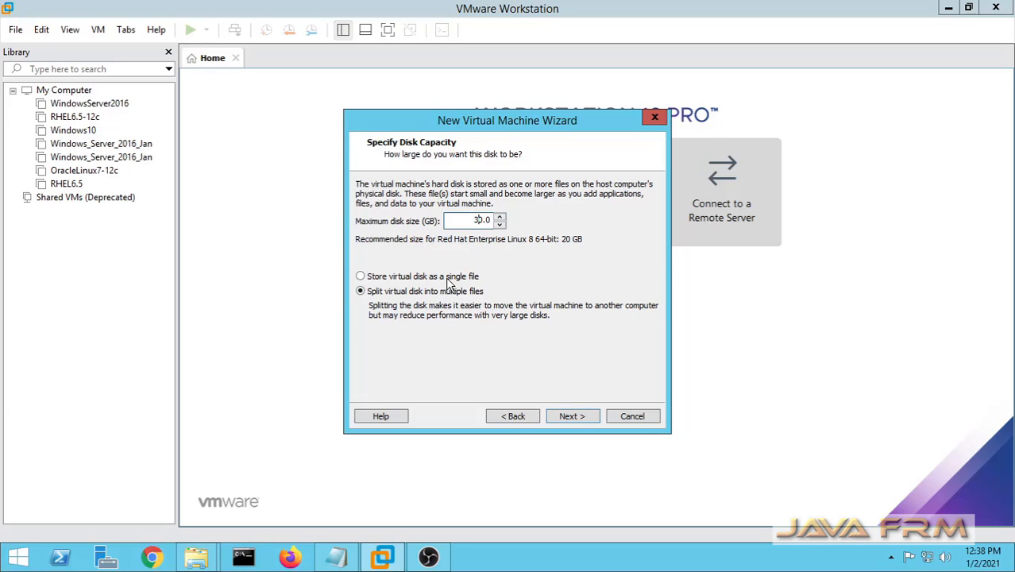
{"action": "left_click", "coordinate": [572, 416]}
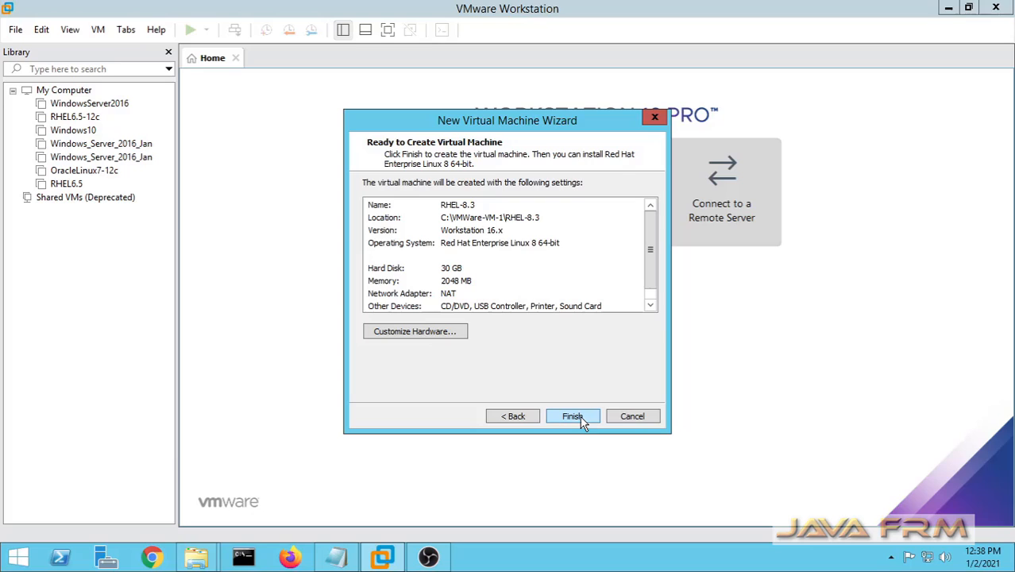
In Customize Hardware, give the machine 1 processor with 4 cores per processor
{"action": "left_click", "coordinate": [413, 332]}
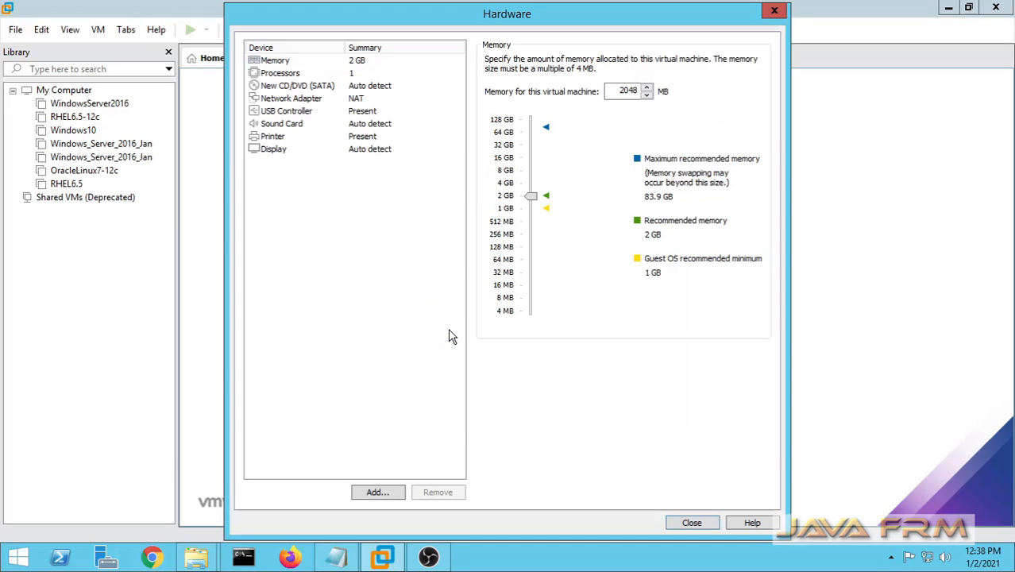
{"action": "mouse_move", "coordinate": [527, 194]}
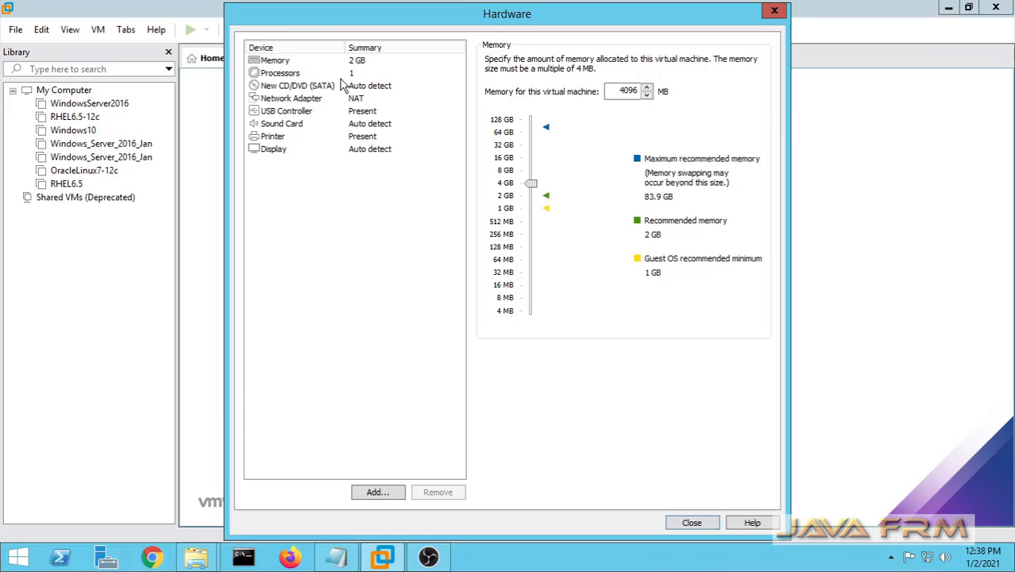
{"action": "left_click", "coordinate": [279, 73]}
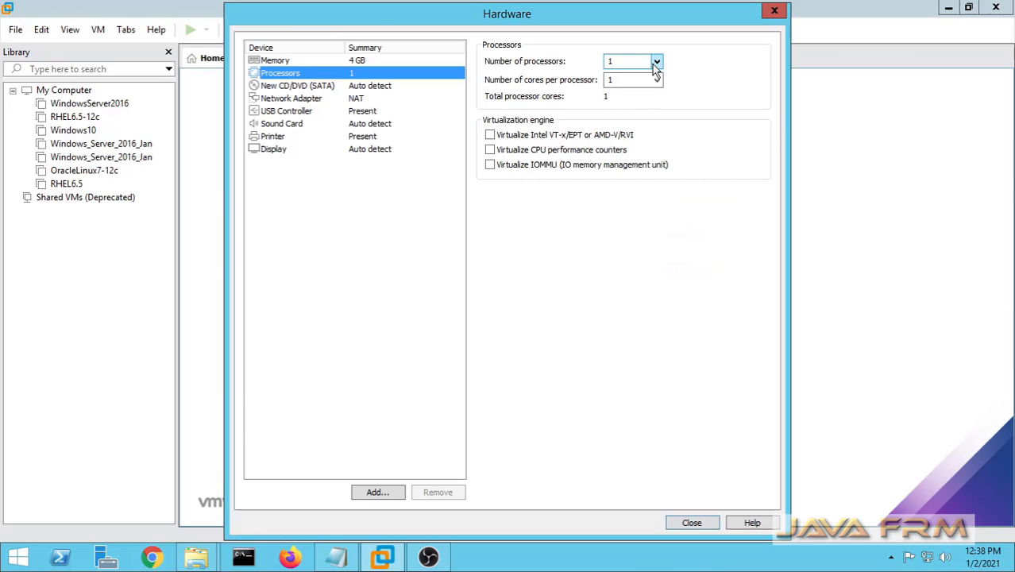
{"action": "left_click", "coordinate": [656, 79]}
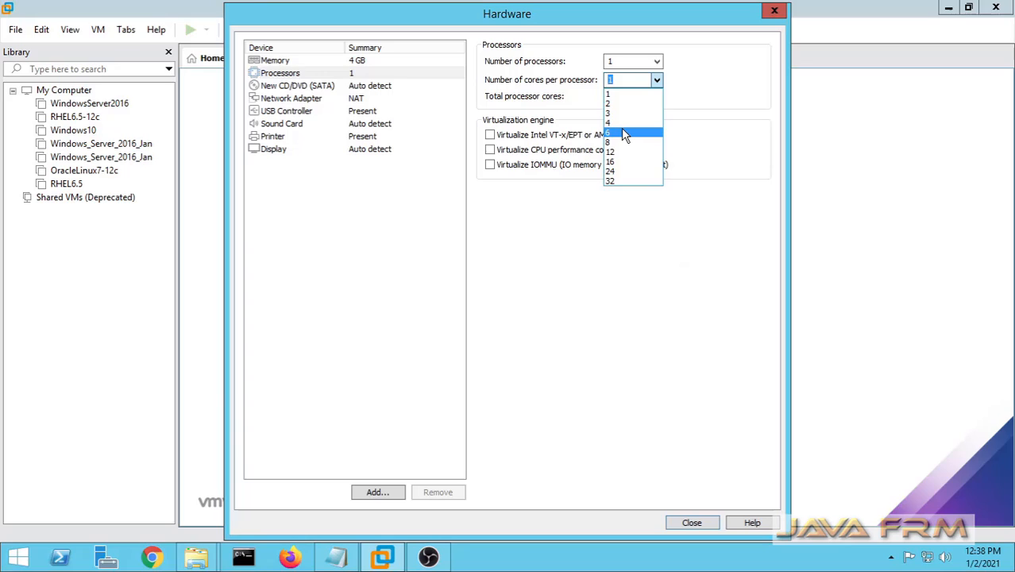
{"action": "left_click", "coordinate": [608, 123]}
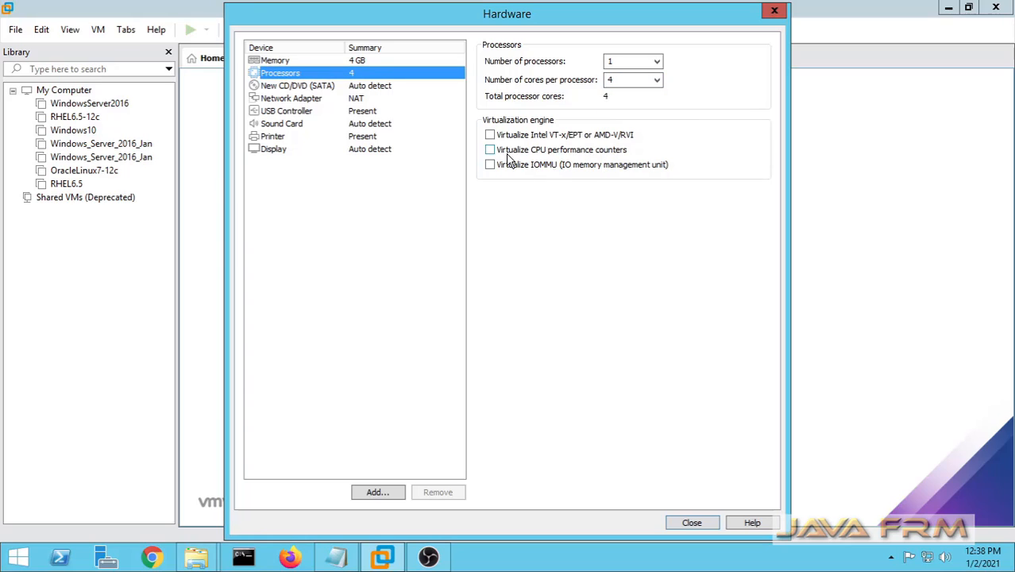
{"action": "left_click", "coordinate": [489, 134]}
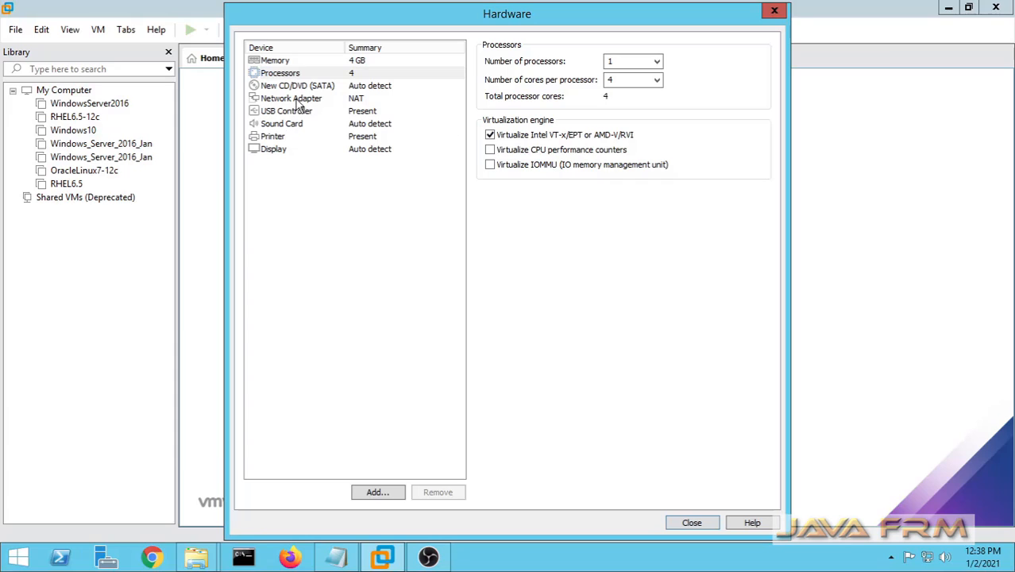
Make the New CD/DVD drive use the rhel-8.3-x86_64-dvd.iso image
{"action": "left_click", "coordinate": [295, 86]}
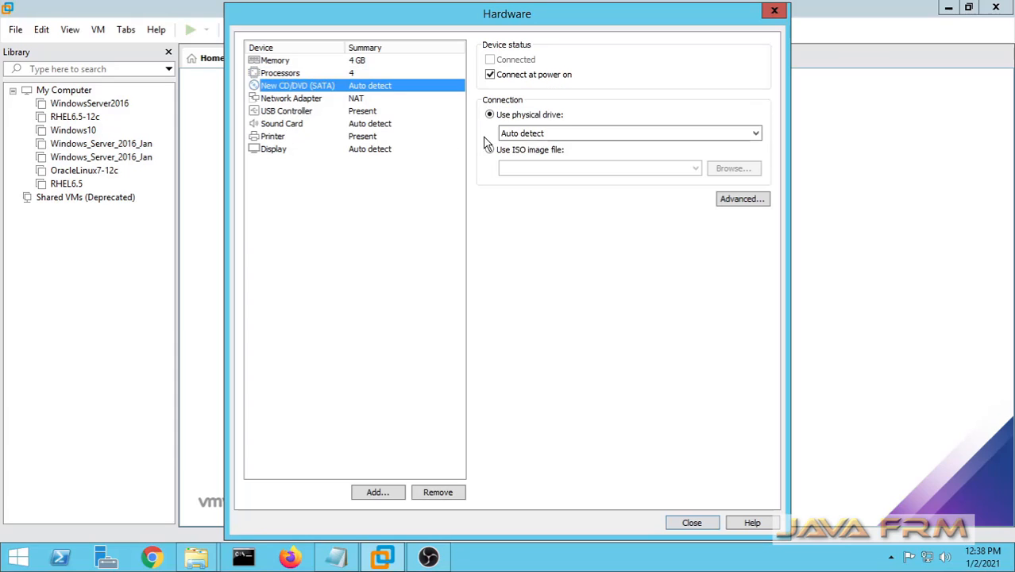
{"action": "left_click", "coordinate": [490, 149]}
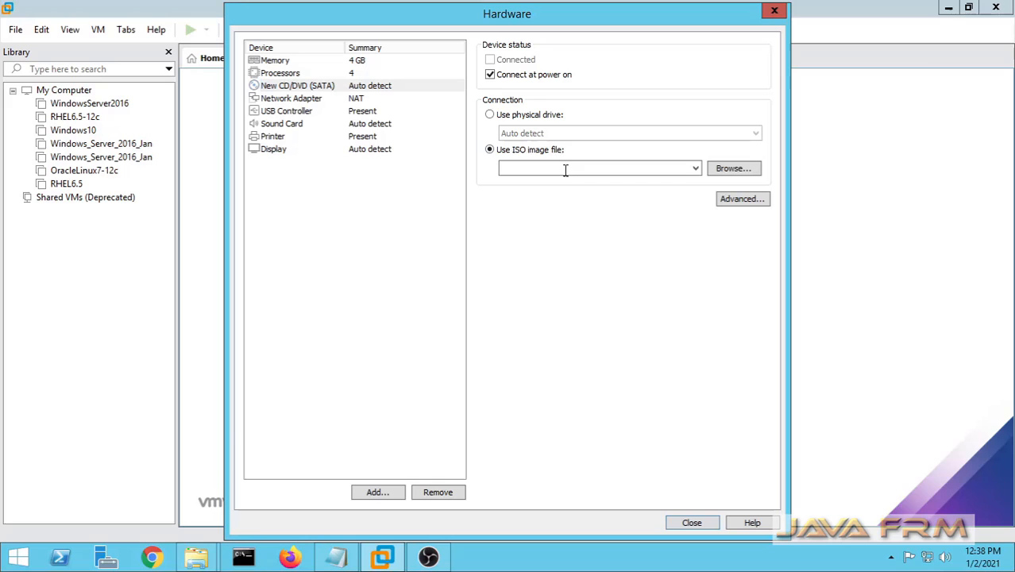
{"action": "left_click", "coordinate": [731, 169]}
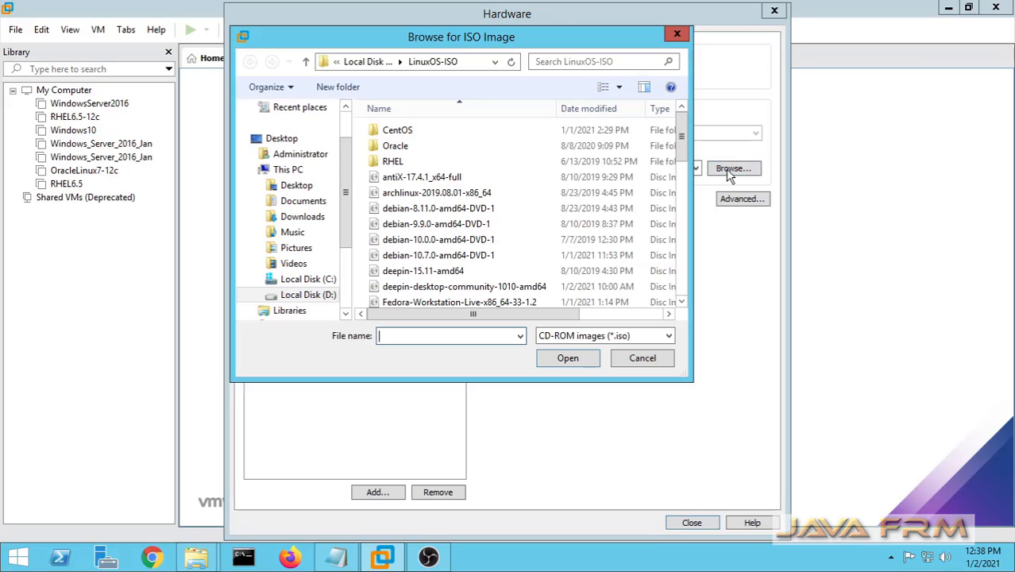
{"action": "left_click", "coordinate": [436, 222]}
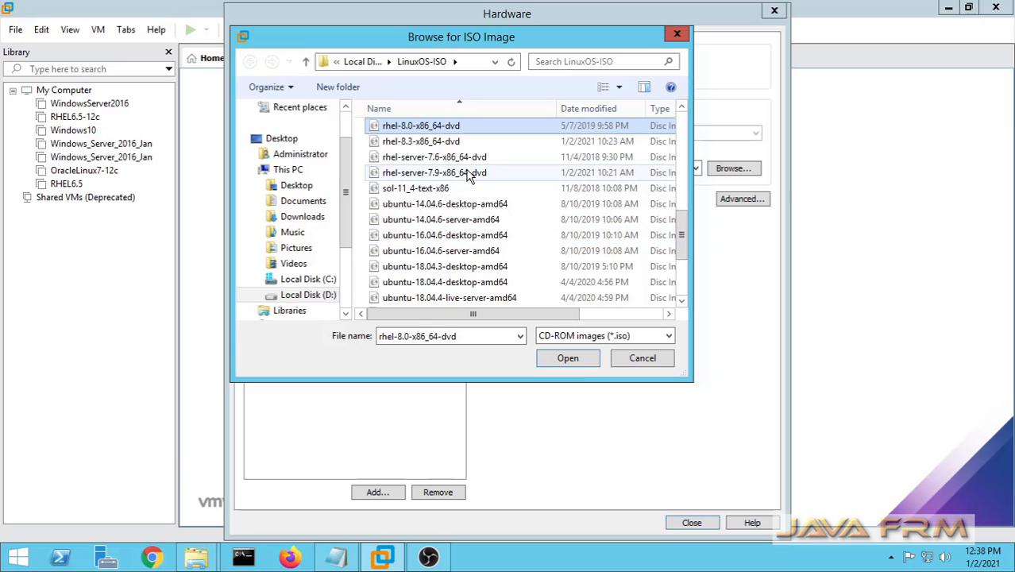
{"action": "left_click", "coordinate": [567, 357]}
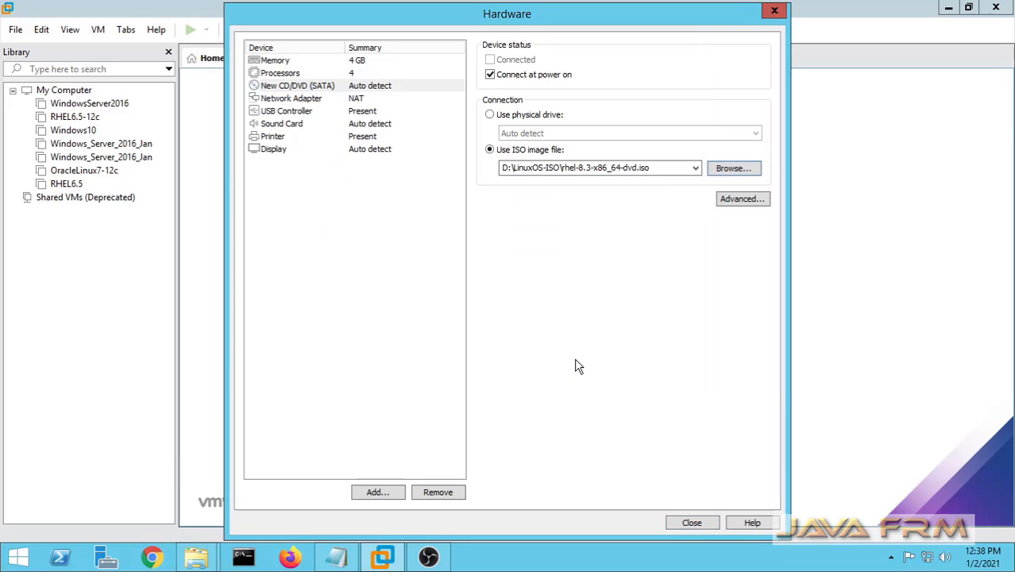
{"action": "mouse_move", "coordinate": [591, 210]}
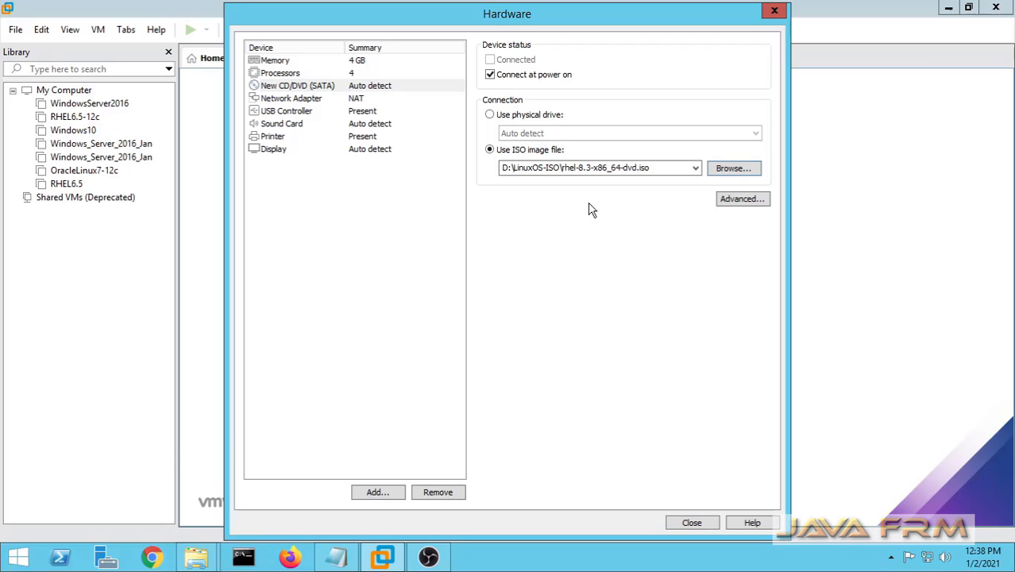
Review the network adapter, printer and DVD settings, then close the hardware settings
{"action": "left_click", "coordinate": [293, 98]}
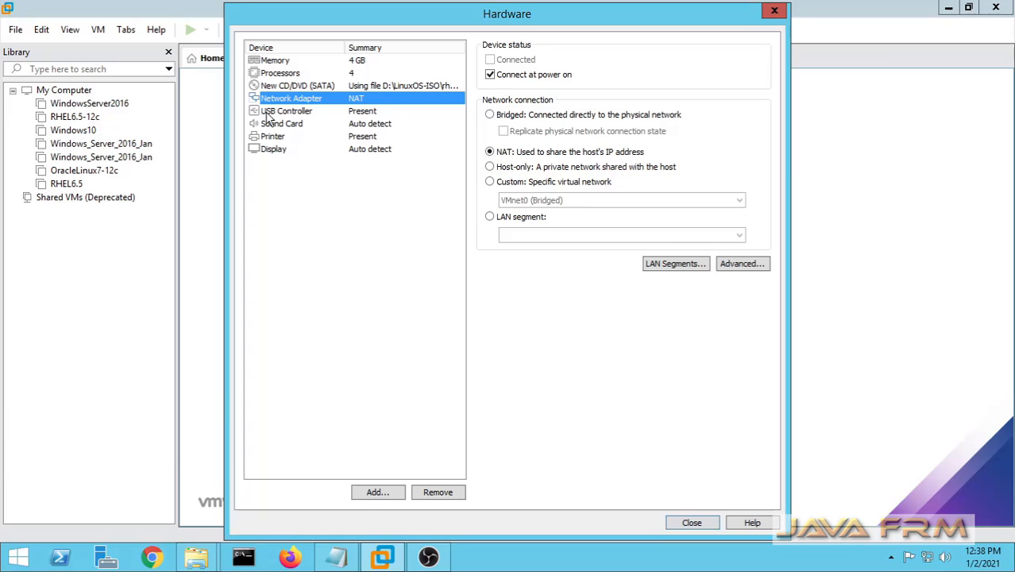
{"action": "left_click", "coordinate": [273, 137]}
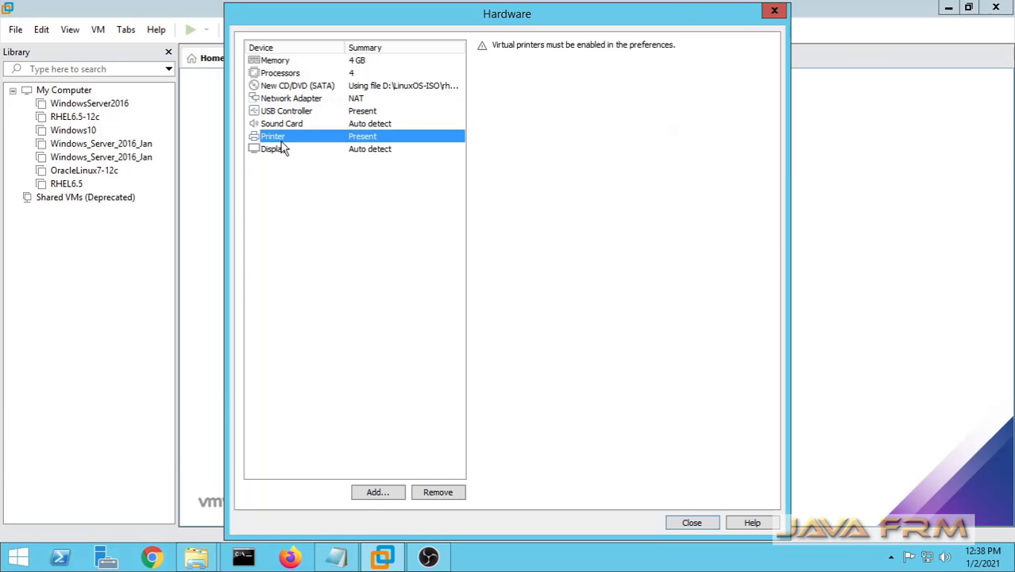
{"action": "left_click", "coordinate": [297, 86]}
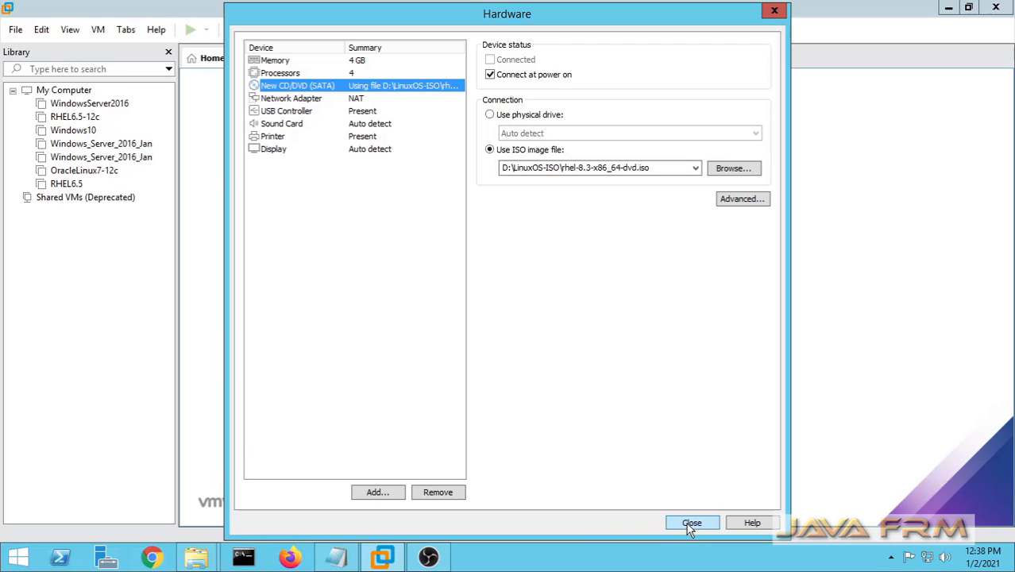
{"action": "left_click", "coordinate": [691, 521]}
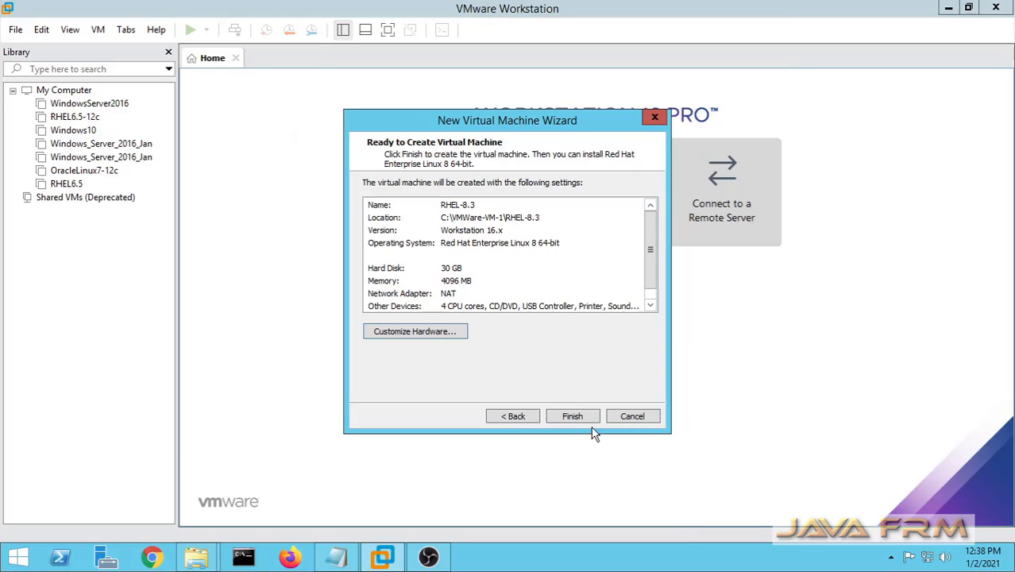
Finish creating RHEL-8.3, power it on and show its boot menu in full screen
{"action": "left_click", "coordinate": [572, 416]}
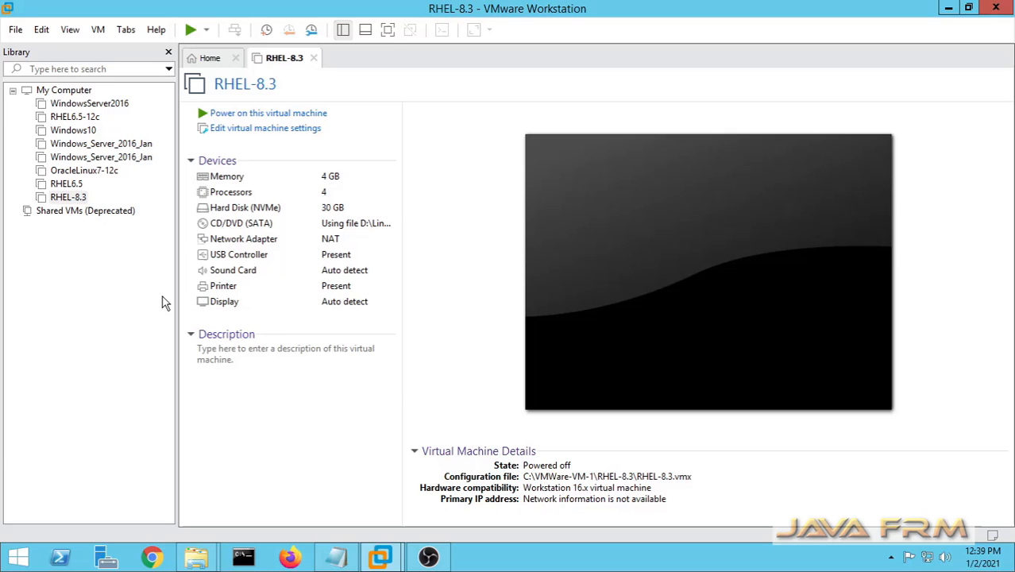
{"action": "left_click", "coordinate": [68, 197]}
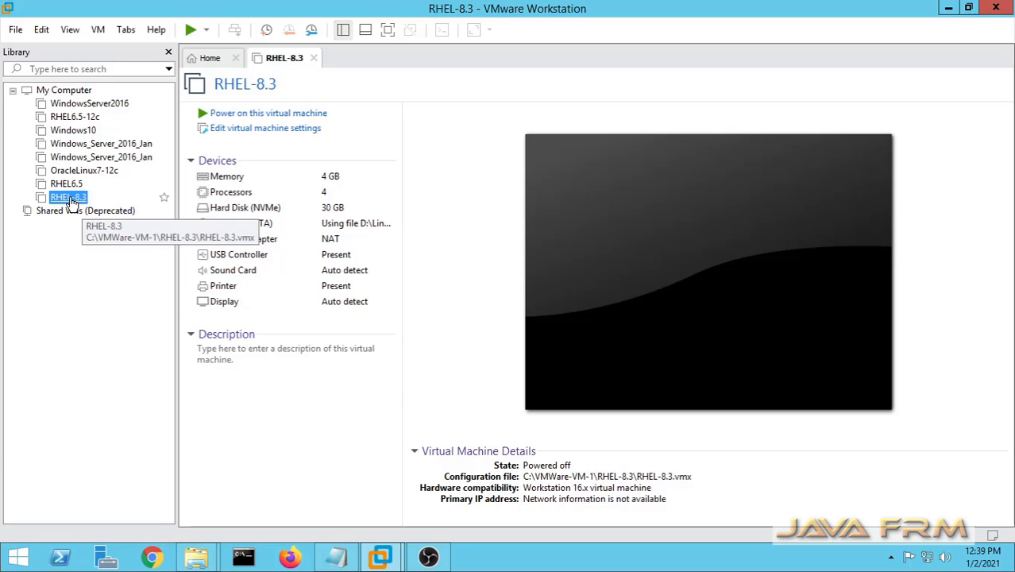
{"action": "mouse_move", "coordinate": [489, 328]}
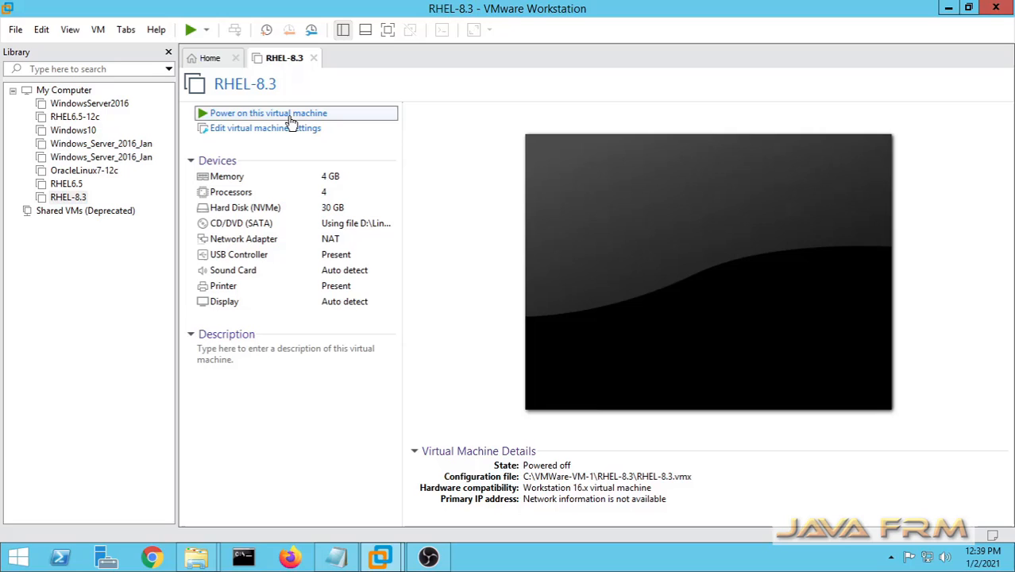
{"action": "left_click", "coordinate": [267, 113]}
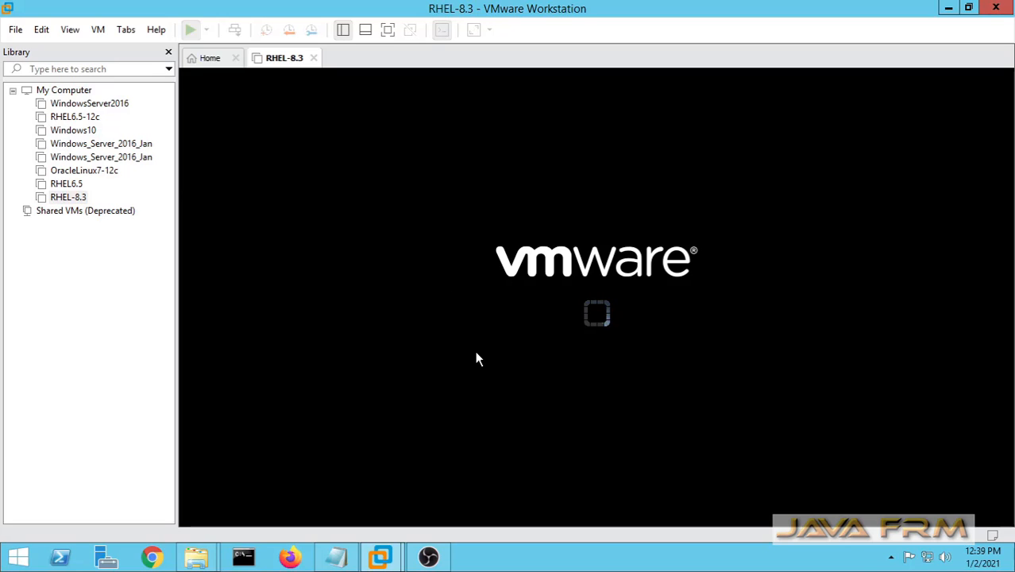
{"action": "left_click", "coordinate": [191, 29]}
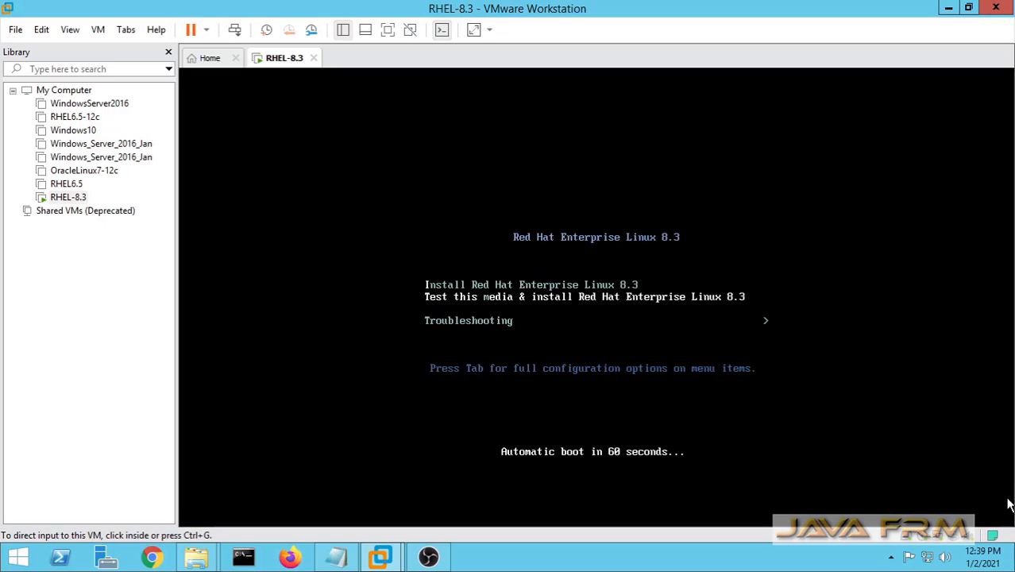
{"action": "mouse_move", "coordinate": [368, 53]}
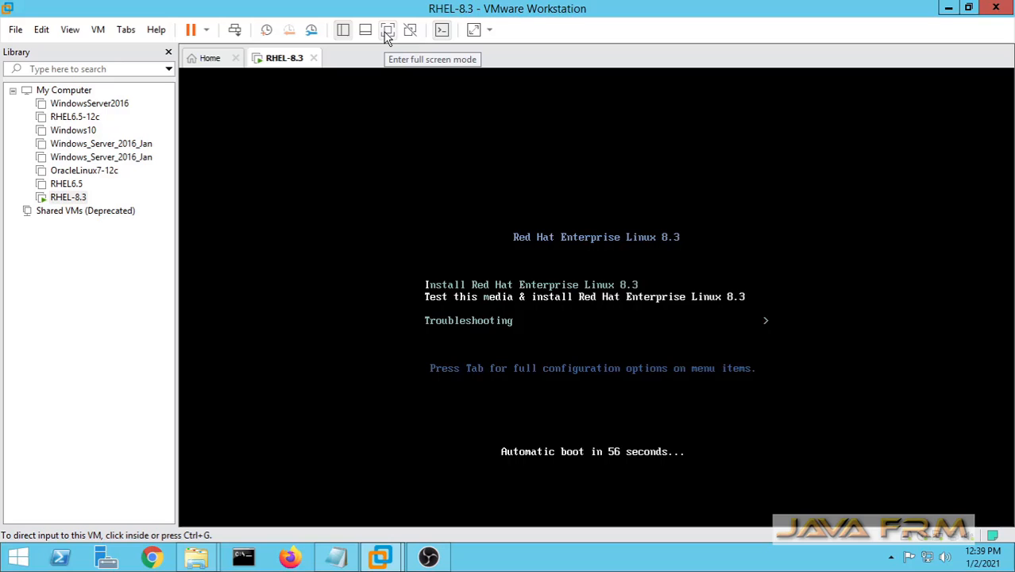
{"action": "left_click", "coordinate": [387, 29]}
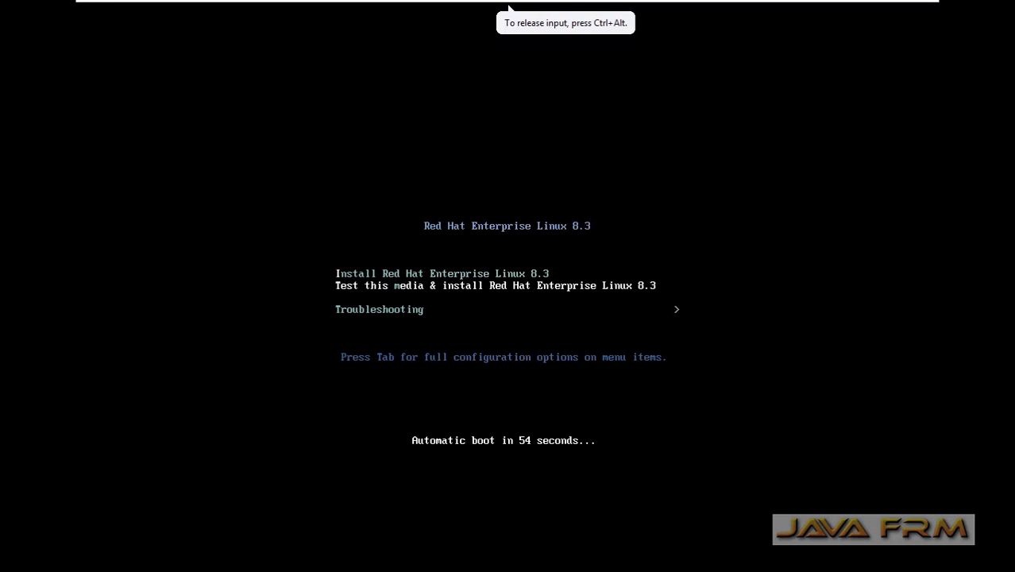
Boot Install Red Hat Enterprise Linux 8.3, keep English (United States) and continue to Installation Summary
{"action": "key", "text": "Up"}
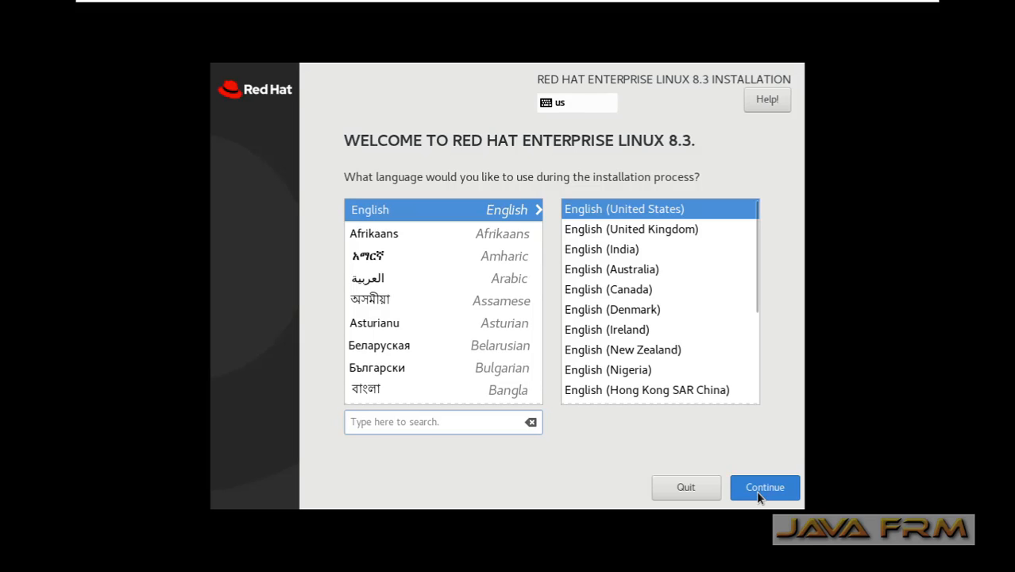
{"action": "left_click", "coordinate": [764, 486]}
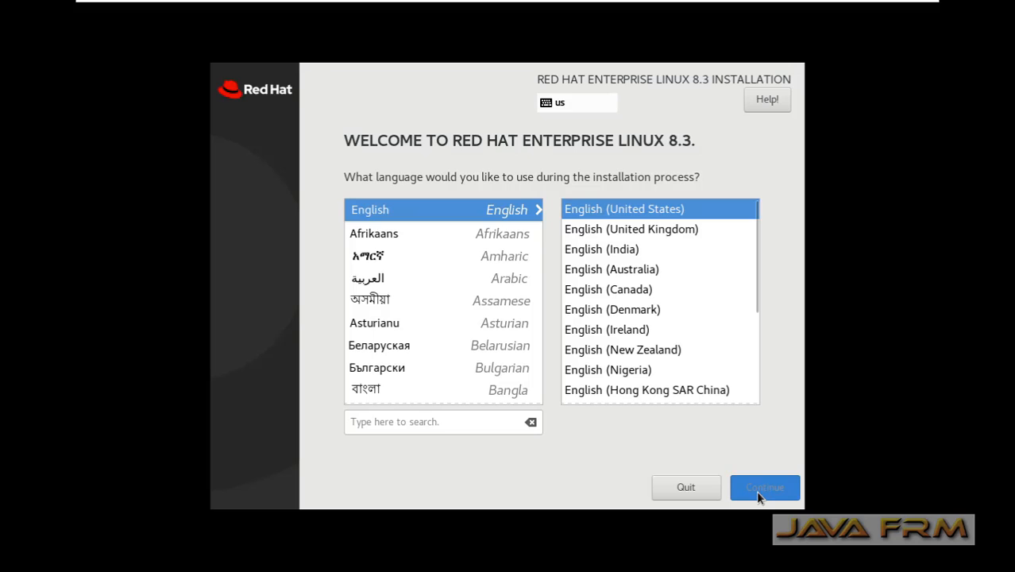
{"action": "left_click", "coordinate": [762, 486]}
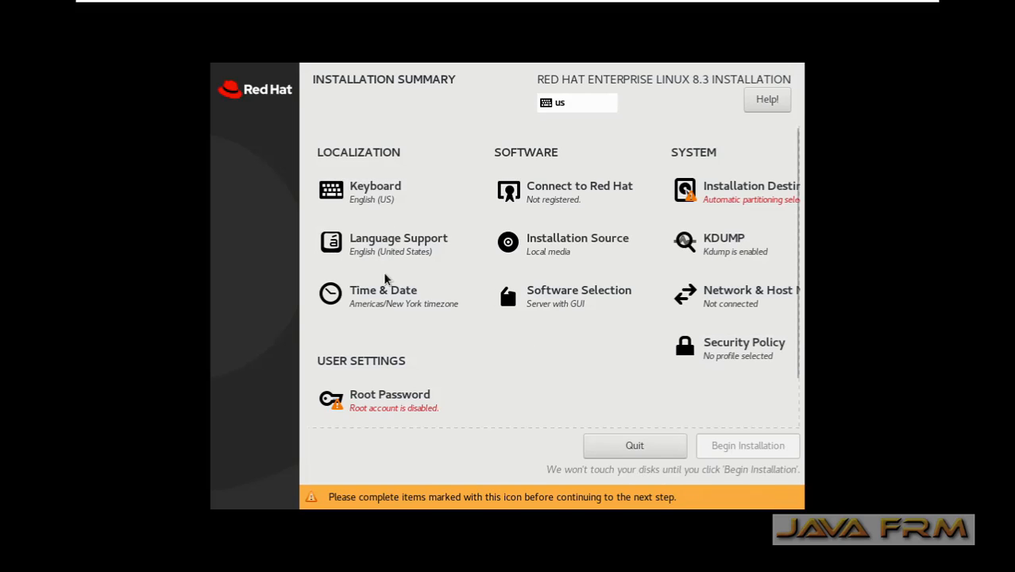
In Time & Date, pick Kolkata, India for the Asia/Kolkata time zone and return
{"action": "left_click", "coordinate": [383, 289]}
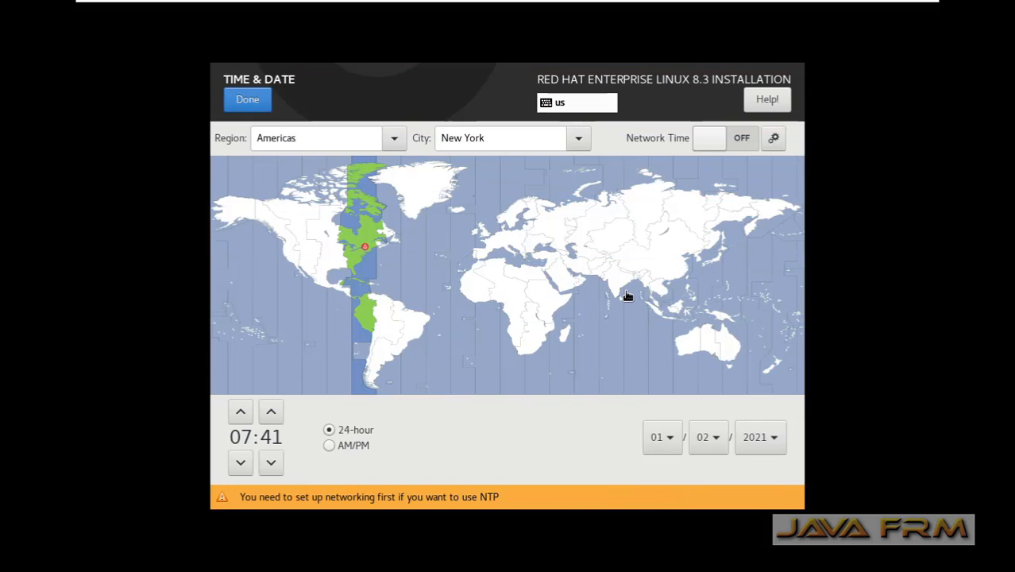
{"action": "left_click", "coordinate": [618, 278]}
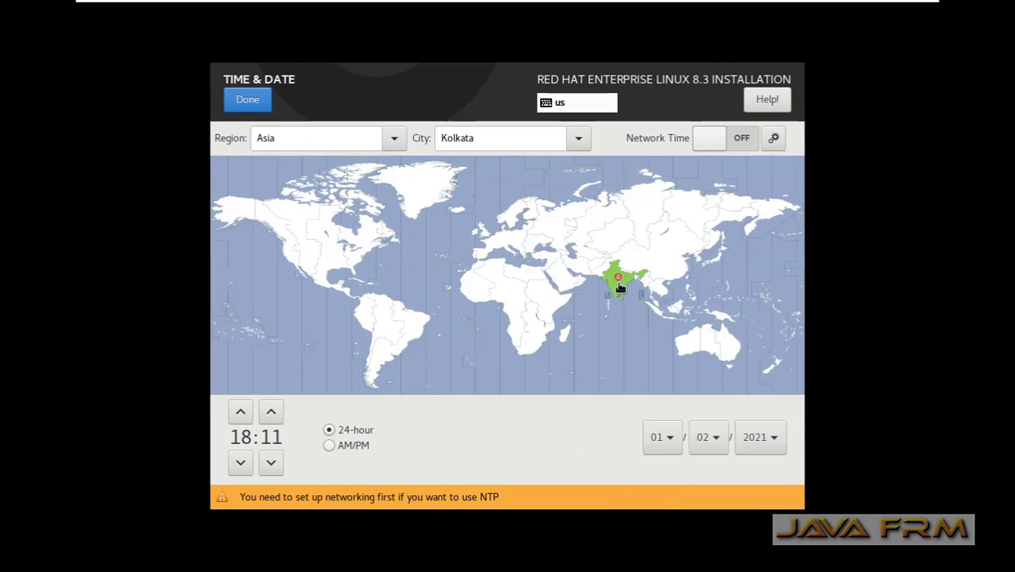
{"action": "left_click", "coordinate": [248, 99]}
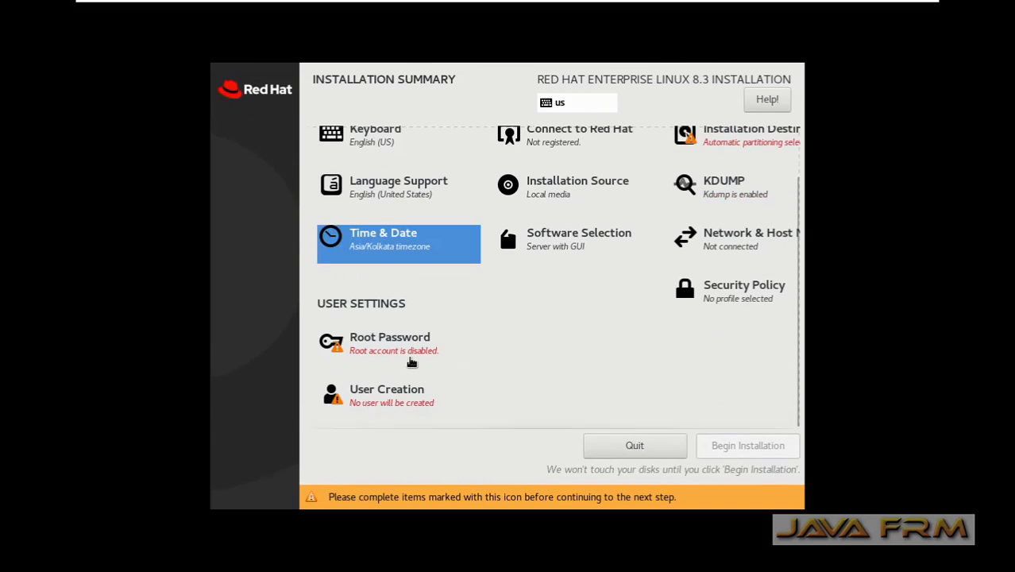
Set the root password, accepting the weak-password warning, and return to the summary
{"action": "left_click", "coordinate": [389, 343]}
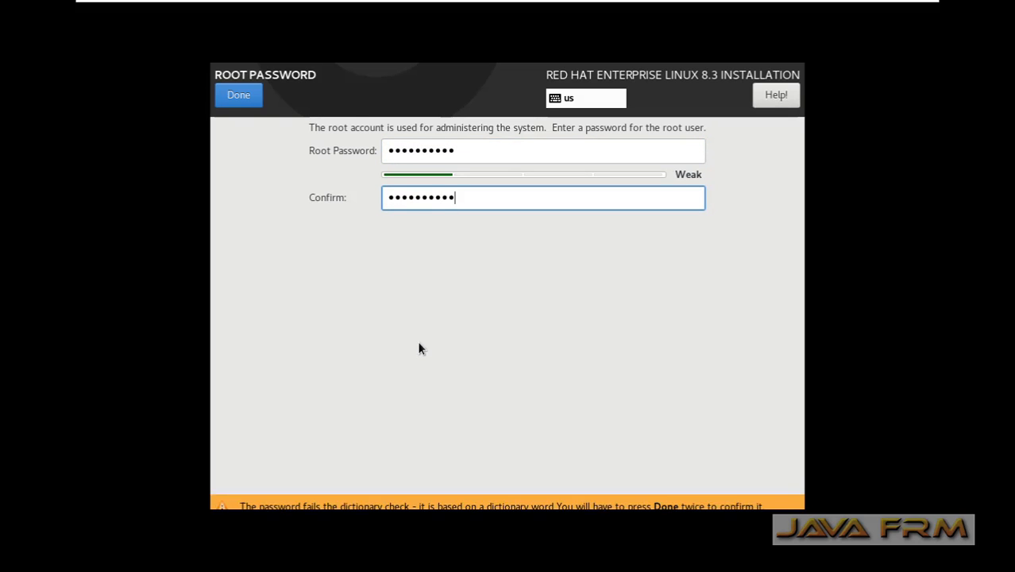
{"action": "left_click", "coordinate": [238, 95]}
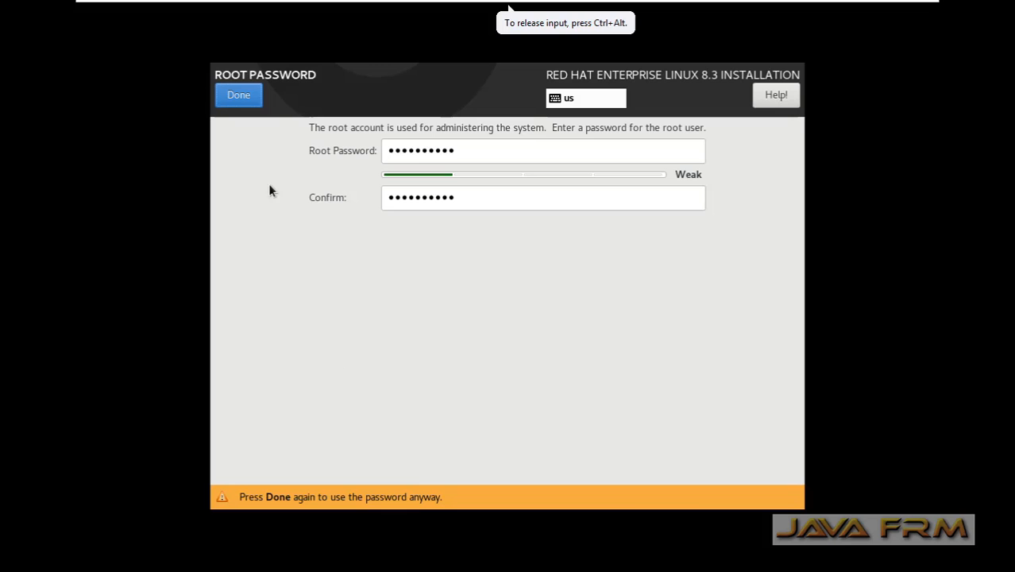
{"action": "left_click", "coordinate": [238, 96]}
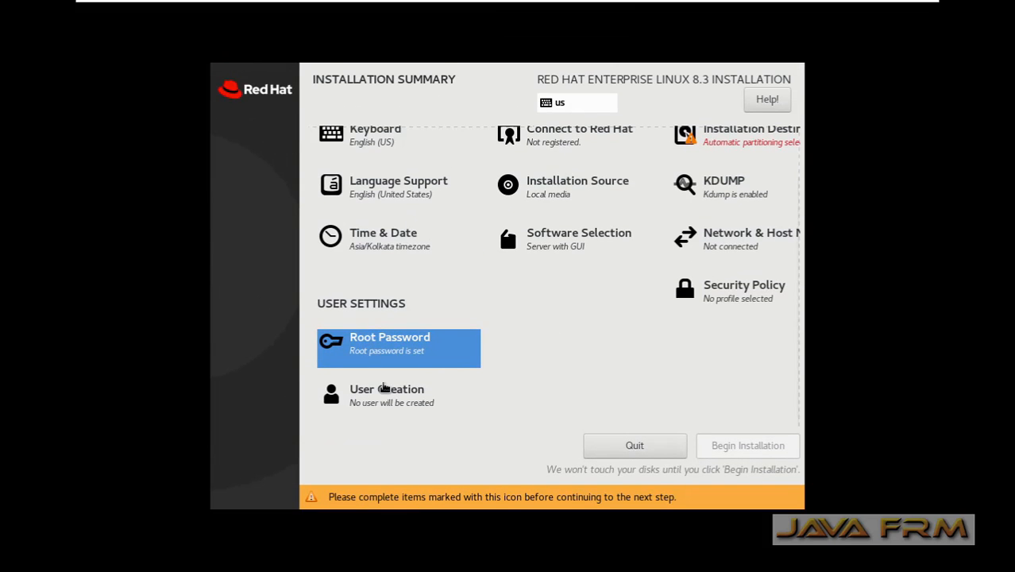
Create the local user 'ramanathan' with a password, accepting the weak-password warning
{"action": "left_click", "coordinate": [388, 394]}
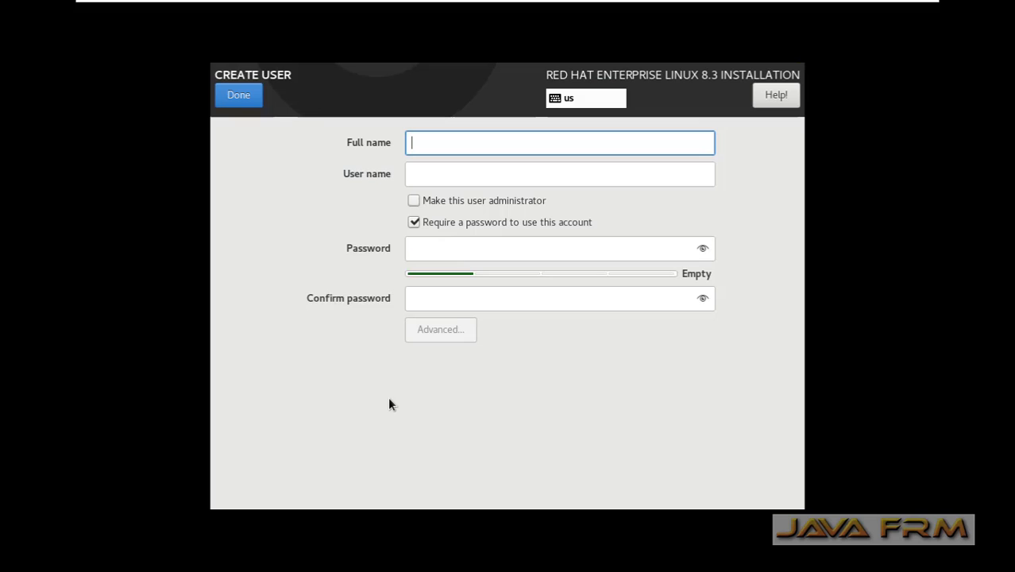
{"action": "type", "text": "ramanathan"}
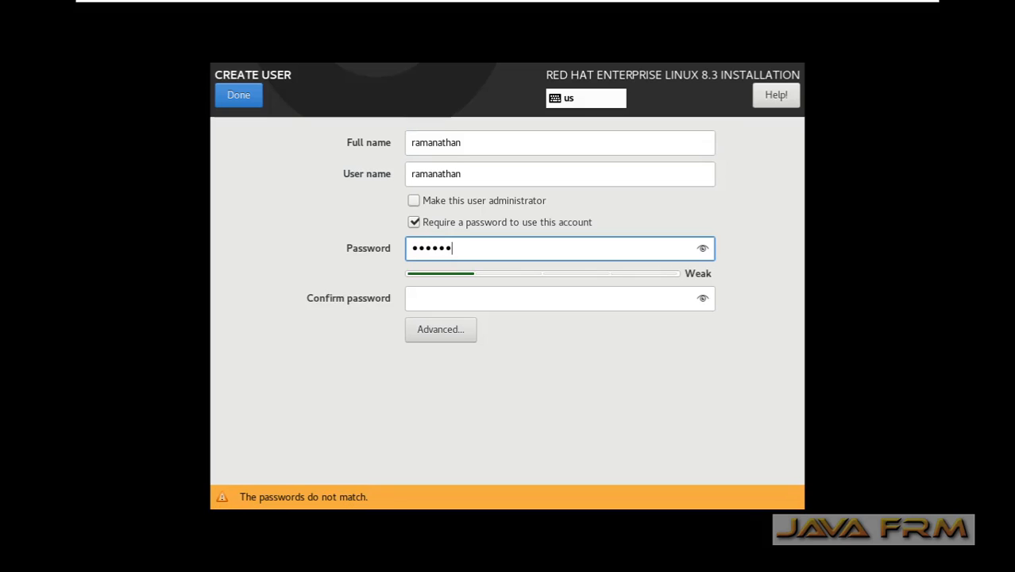
{"action": "type", "text": "••"}
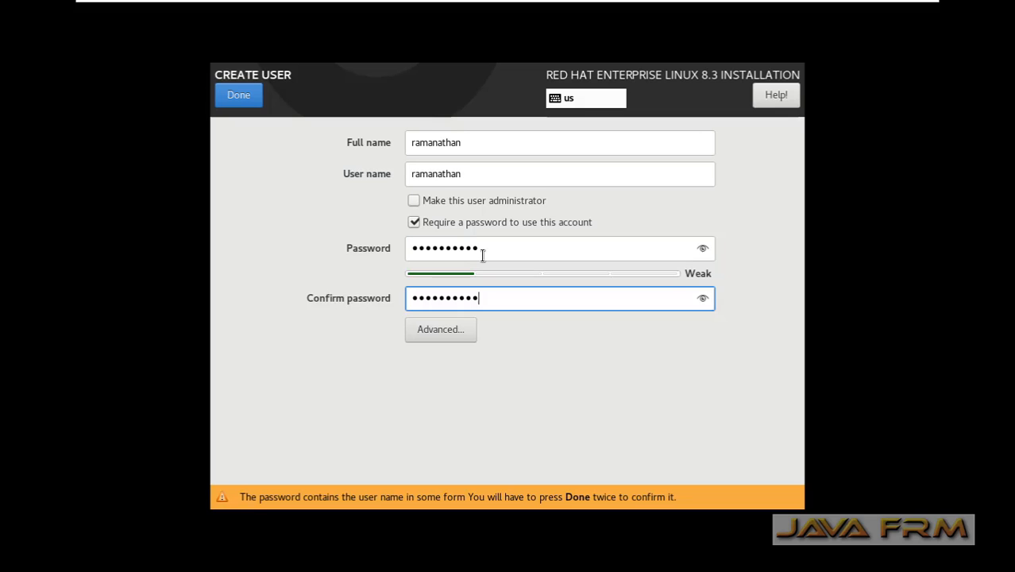
{"action": "left_click", "coordinate": [238, 95]}
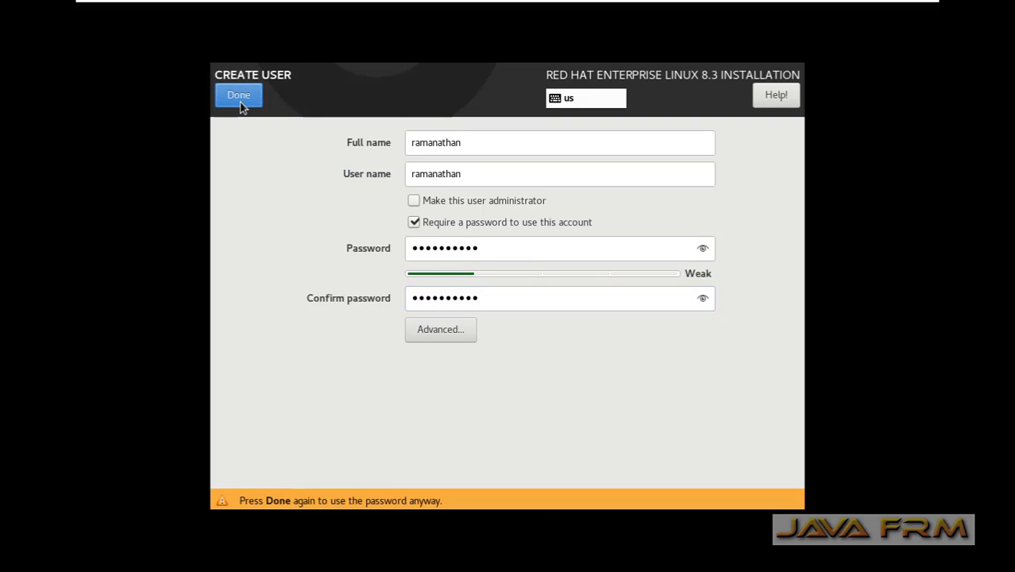
{"action": "left_click", "coordinate": [238, 95]}
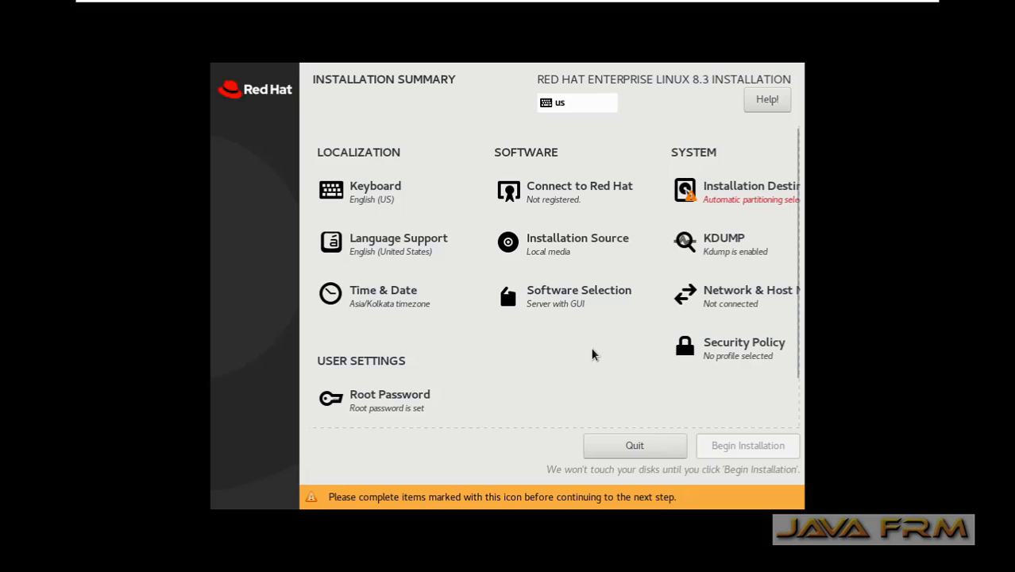
{"action": "mouse_move", "coordinate": [739, 199]}
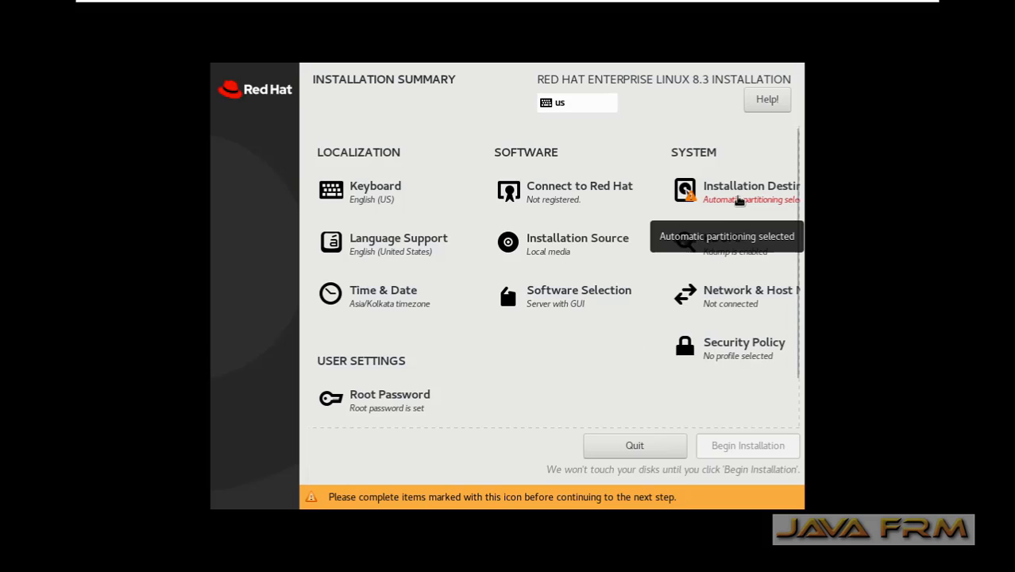
Confirm automatic partitioning on the 30 GiB NVMe disk and keep Server with GUI
{"action": "left_click", "coordinate": [749, 191]}
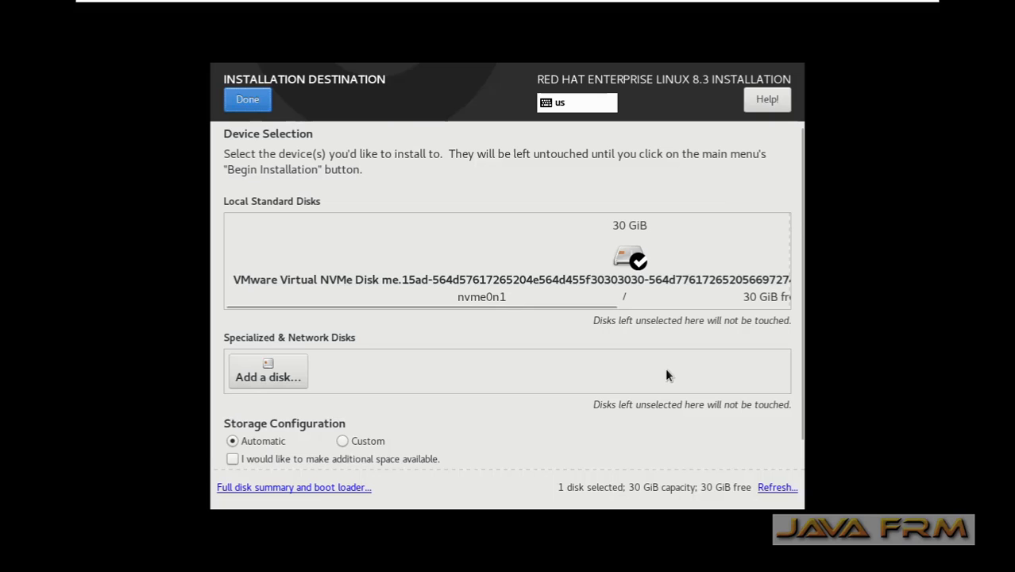
{"action": "left_click", "coordinate": [625, 257]}
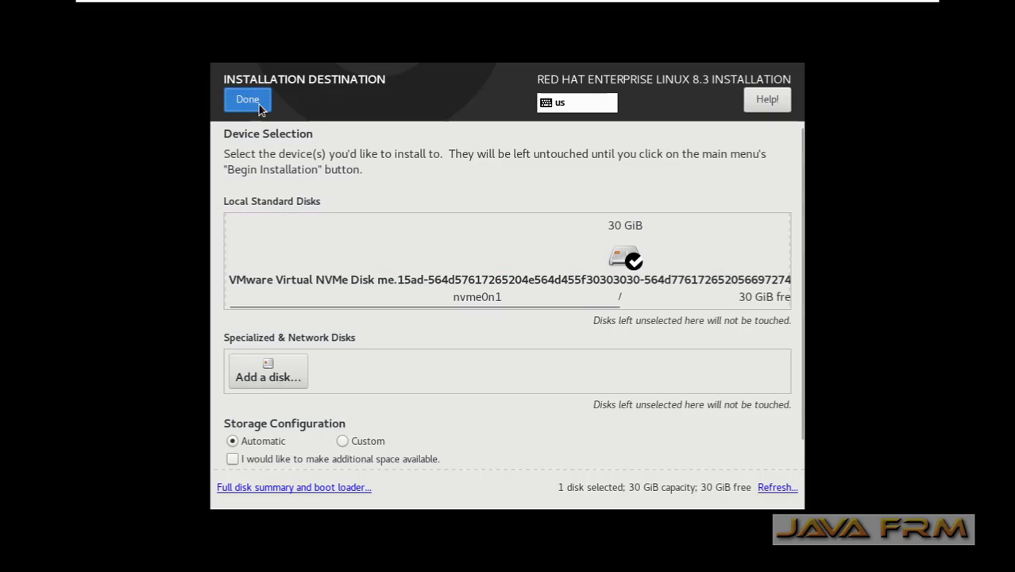
{"action": "left_click", "coordinate": [247, 99]}
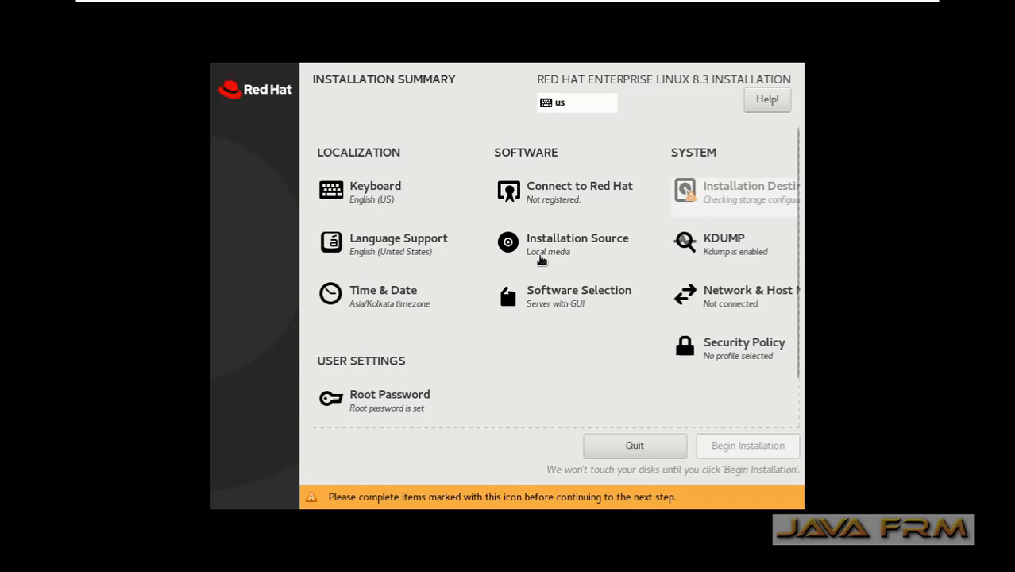
{"action": "left_click", "coordinate": [578, 296]}
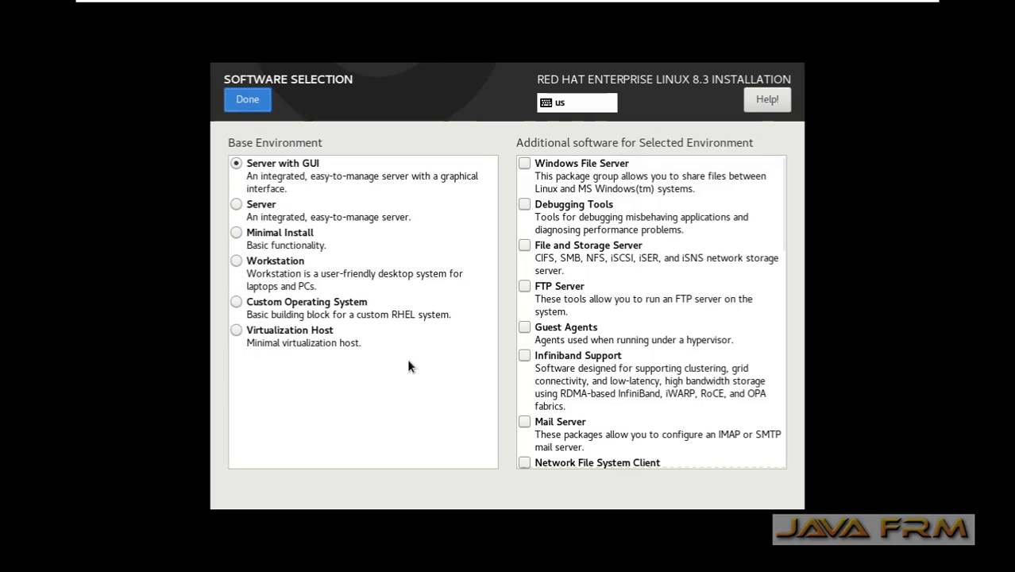
{"action": "left_click", "coordinate": [248, 98]}
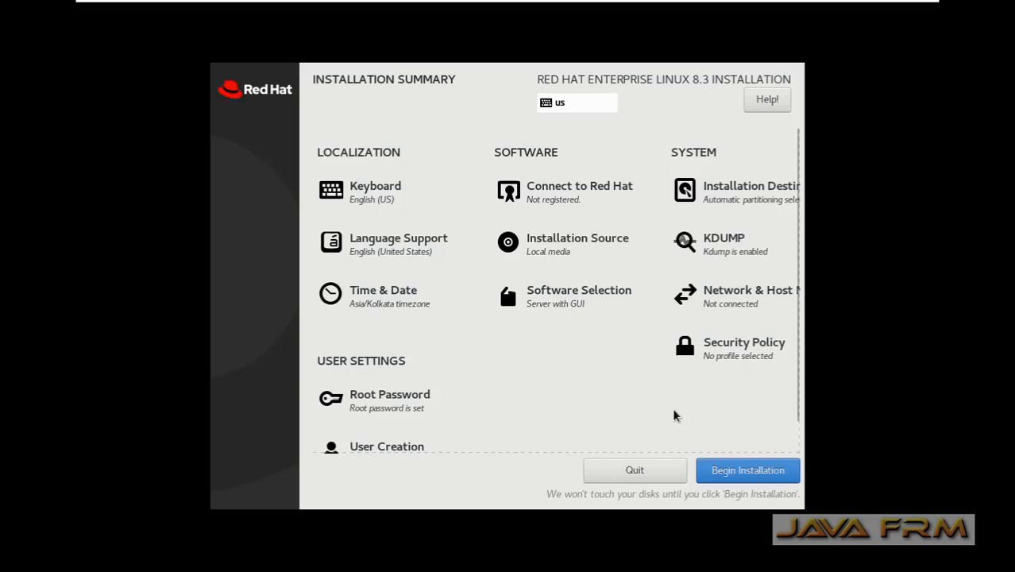
Begin installing RHEL 8.3 onto the virtual disk and let it run to Complete
{"action": "left_click", "coordinate": [746, 470]}
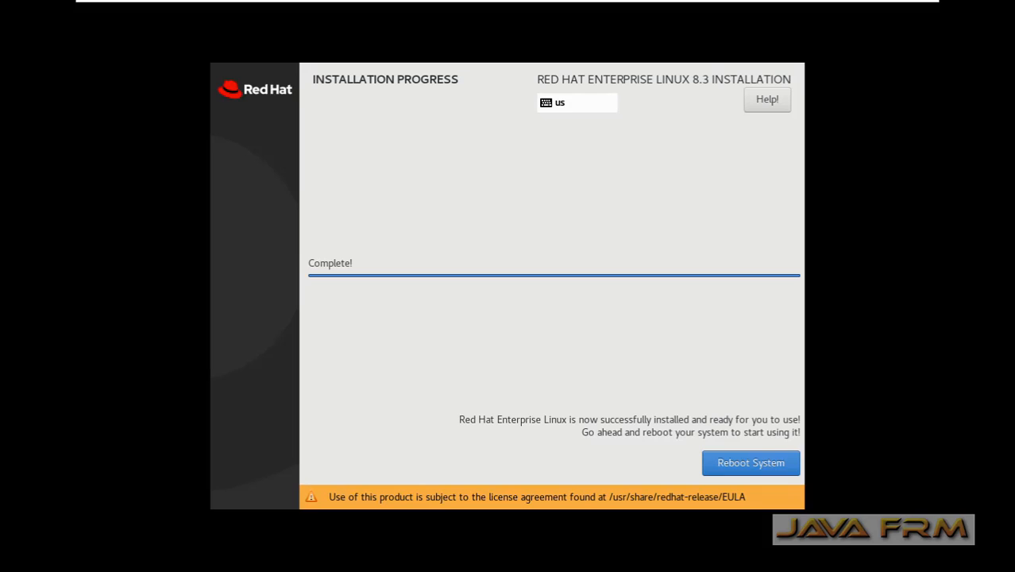
Reboot the installed system, accept the license agreement and finish configuration
{"action": "left_click", "coordinate": [750, 462]}
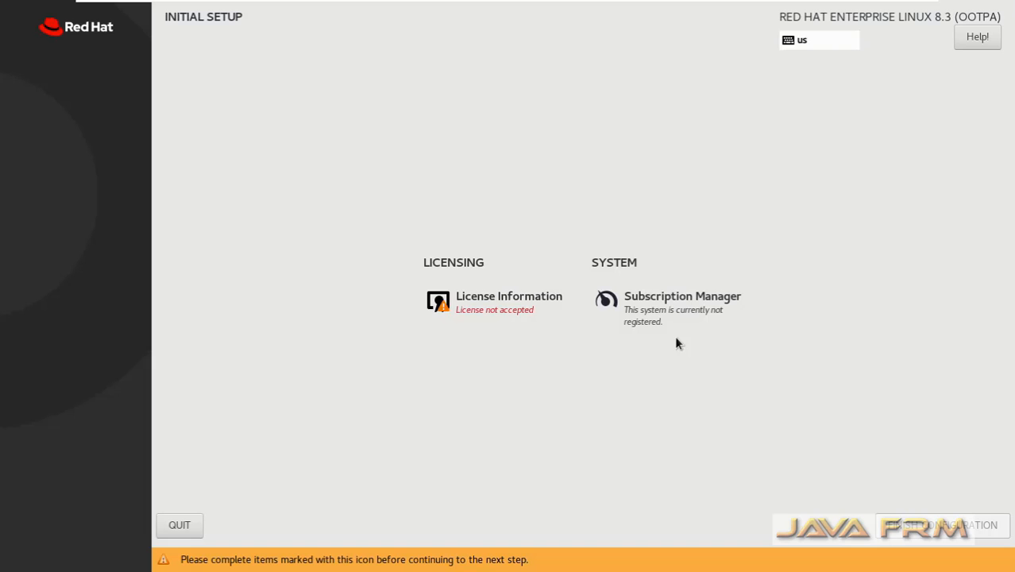
{"action": "mouse_move", "coordinate": [477, 297]}
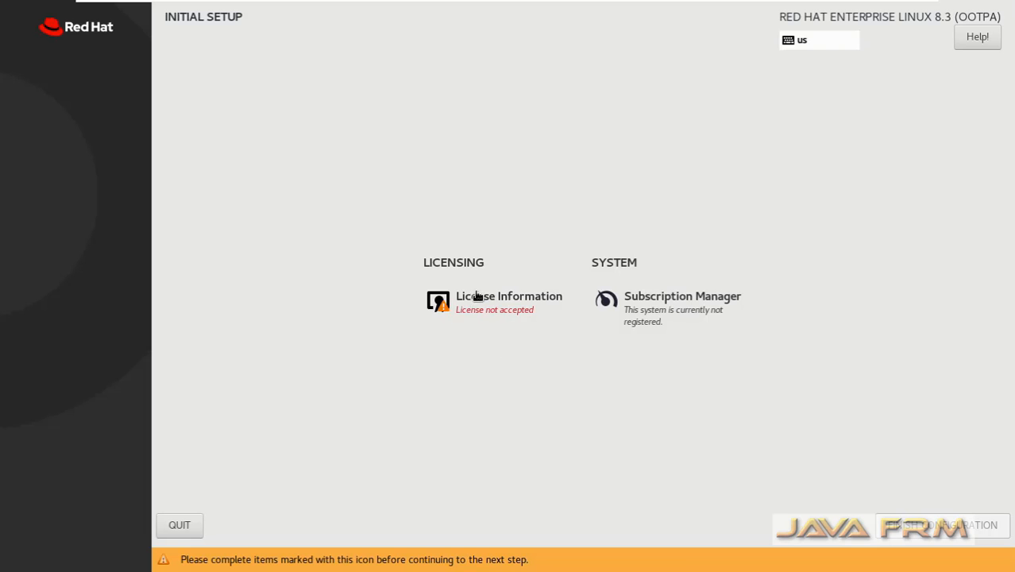
{"action": "left_click", "coordinate": [509, 301]}
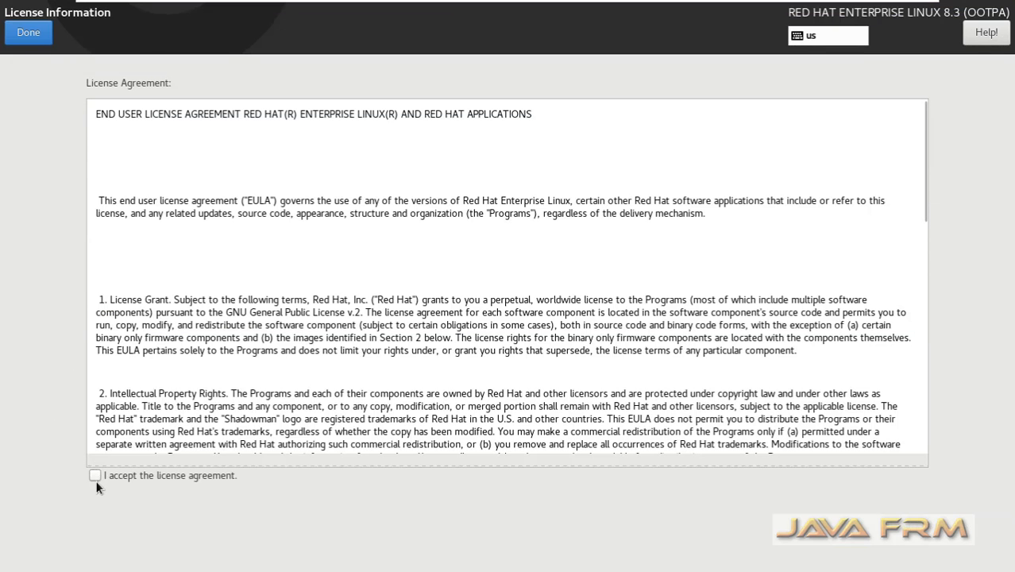
{"action": "left_click", "coordinate": [95, 475]}
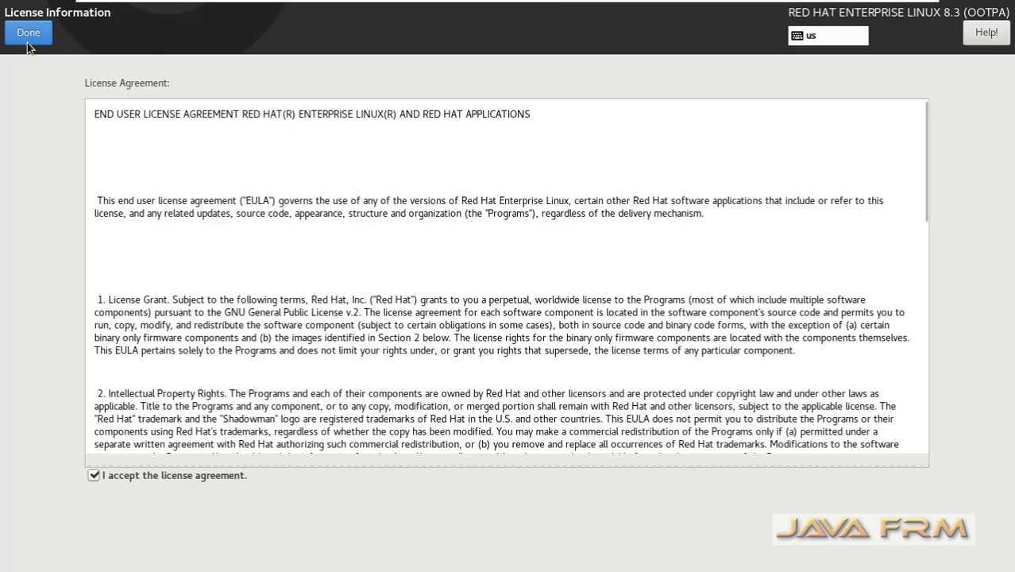
{"action": "left_click", "coordinate": [29, 32]}
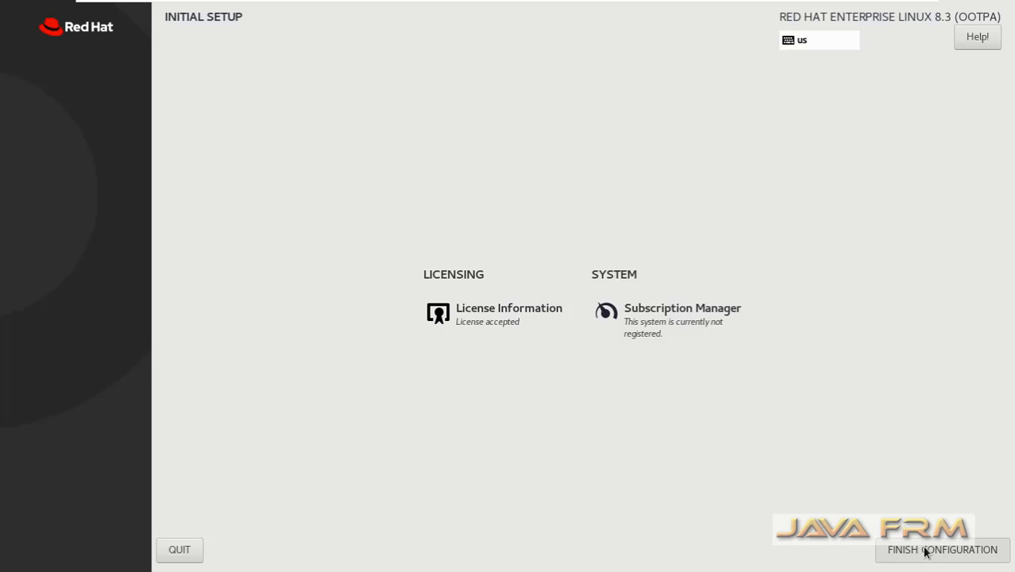
{"action": "left_click", "coordinate": [942, 549]}
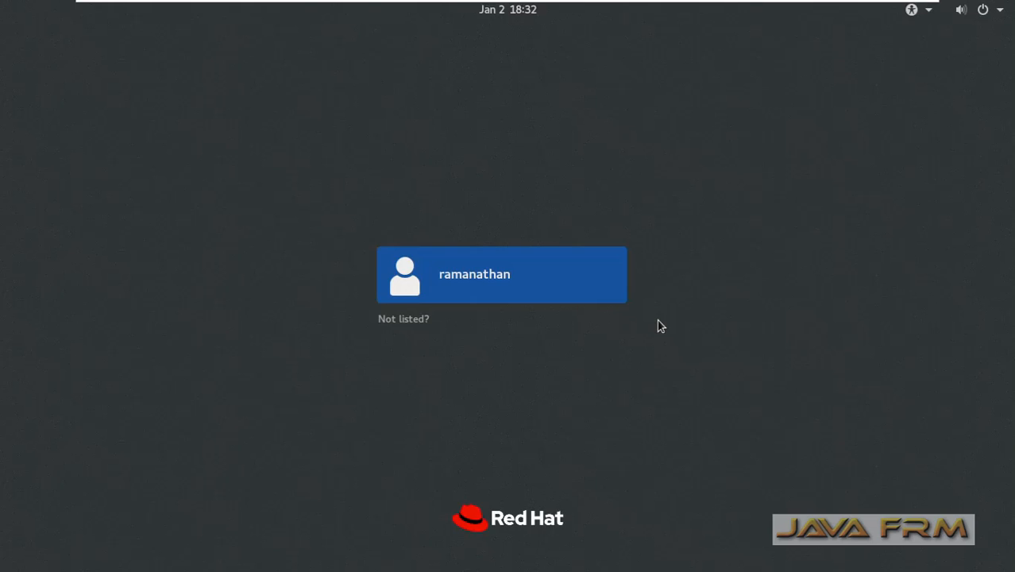
Sign in to GNOME as the newly created user with its password
{"action": "left_click", "coordinate": [502, 273]}
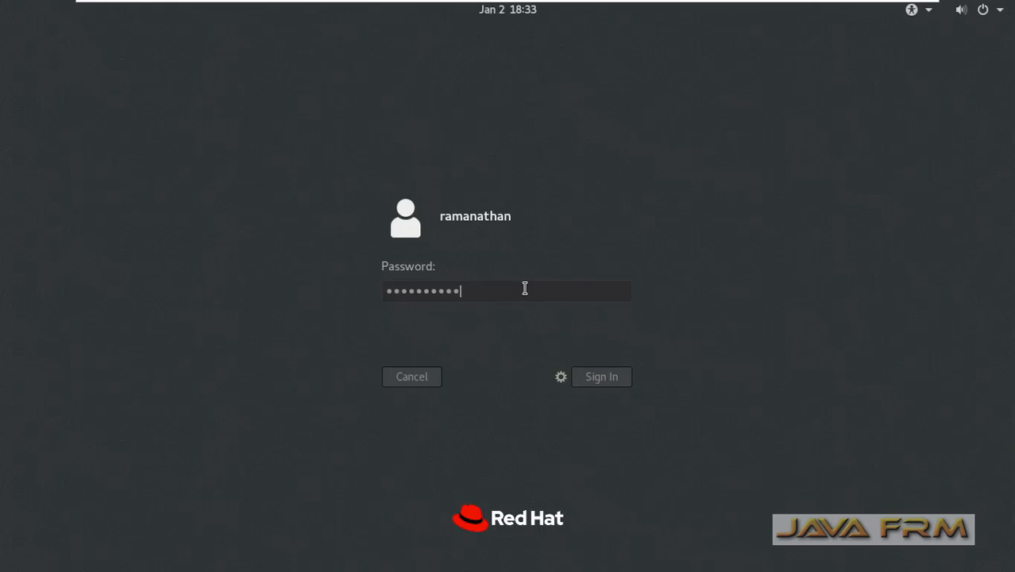
{"action": "left_click", "coordinate": [600, 375]}
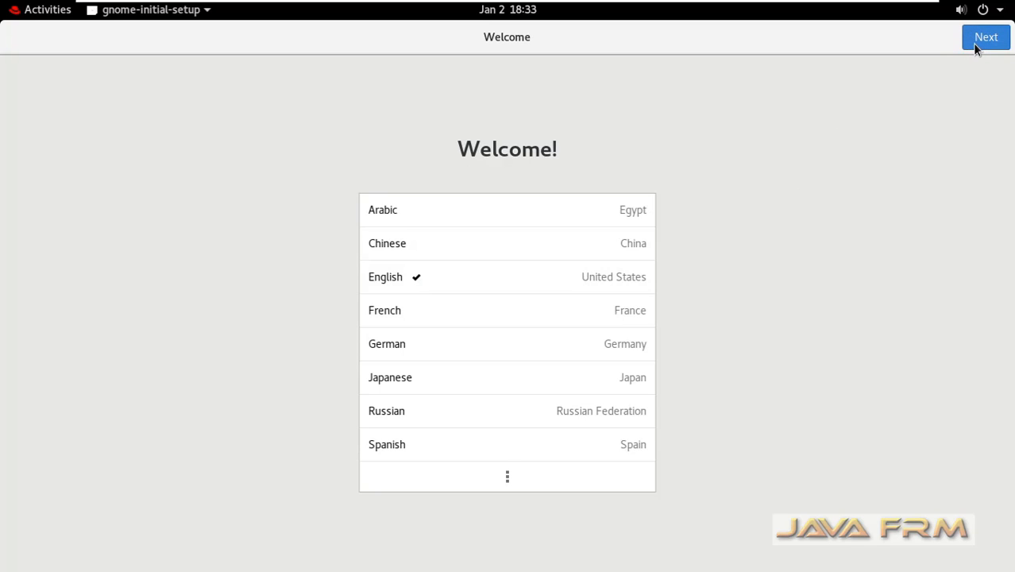
Keep English, English (US) keyboard and location services, then start using Red Hat Enterprise Linux
{"action": "left_click", "coordinate": [985, 37]}
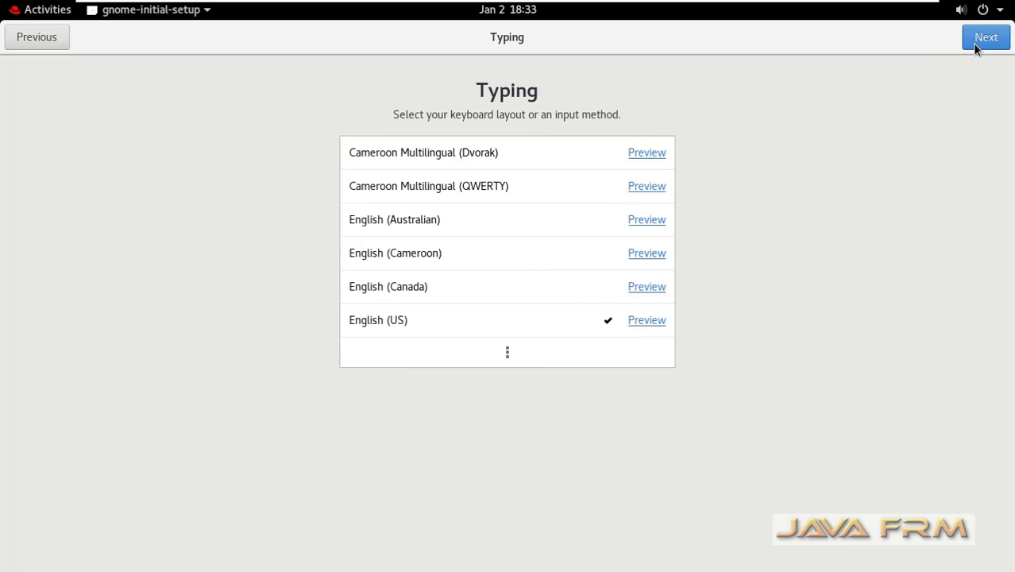
{"action": "left_click", "coordinate": [985, 36]}
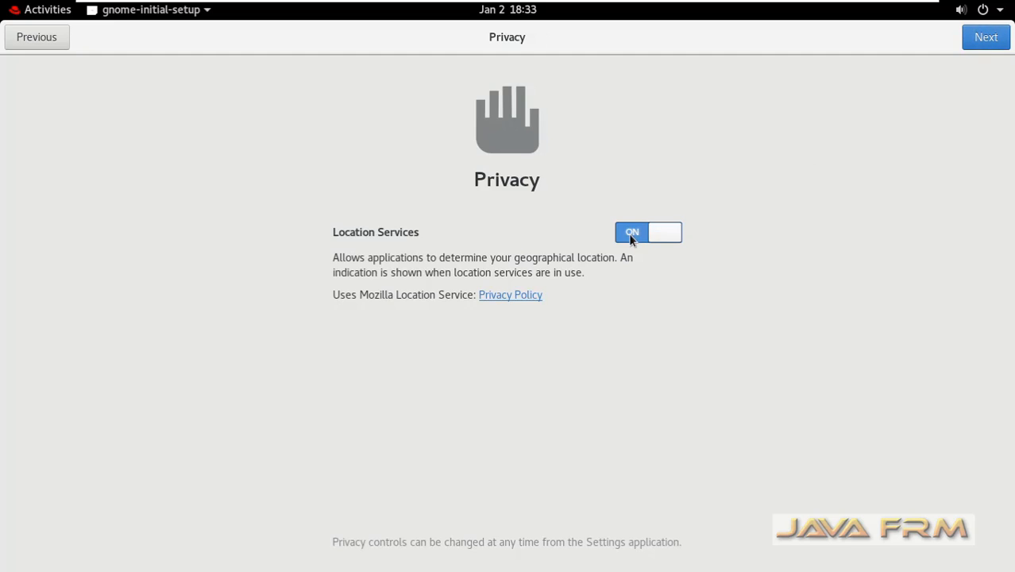
{"action": "left_click", "coordinate": [985, 37]}
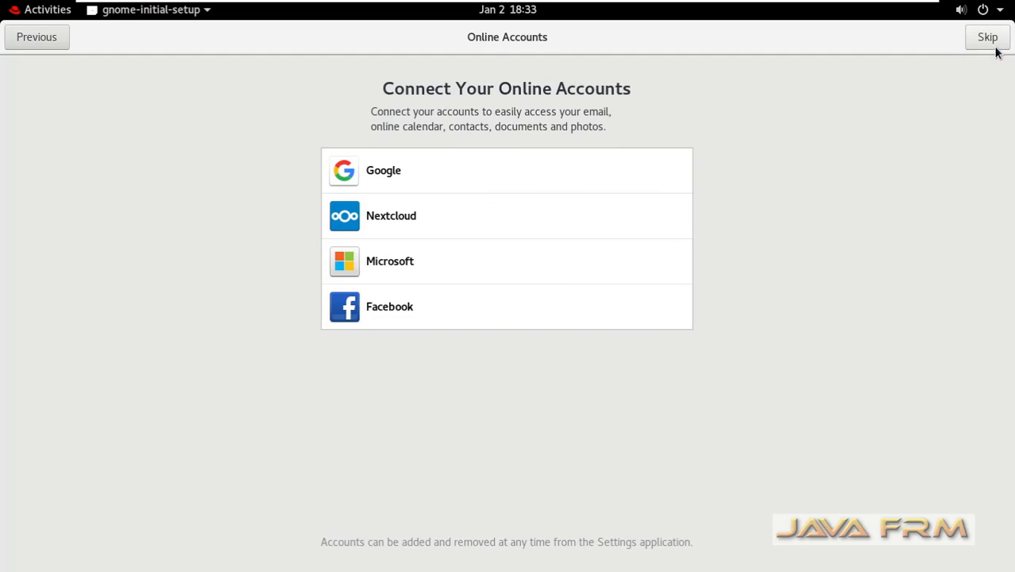
{"action": "left_click", "coordinate": [988, 36]}
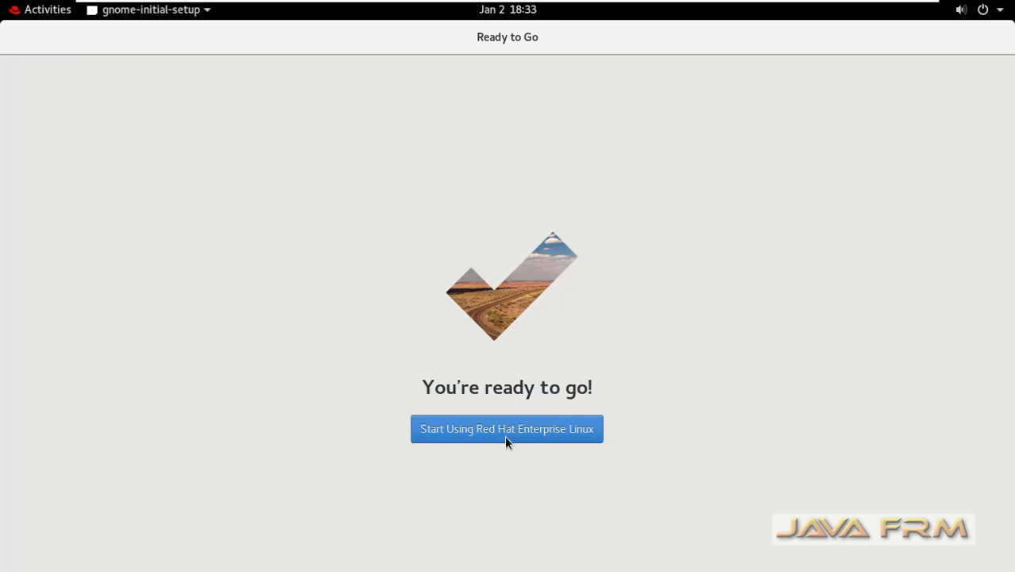
{"action": "left_click", "coordinate": [507, 429]}
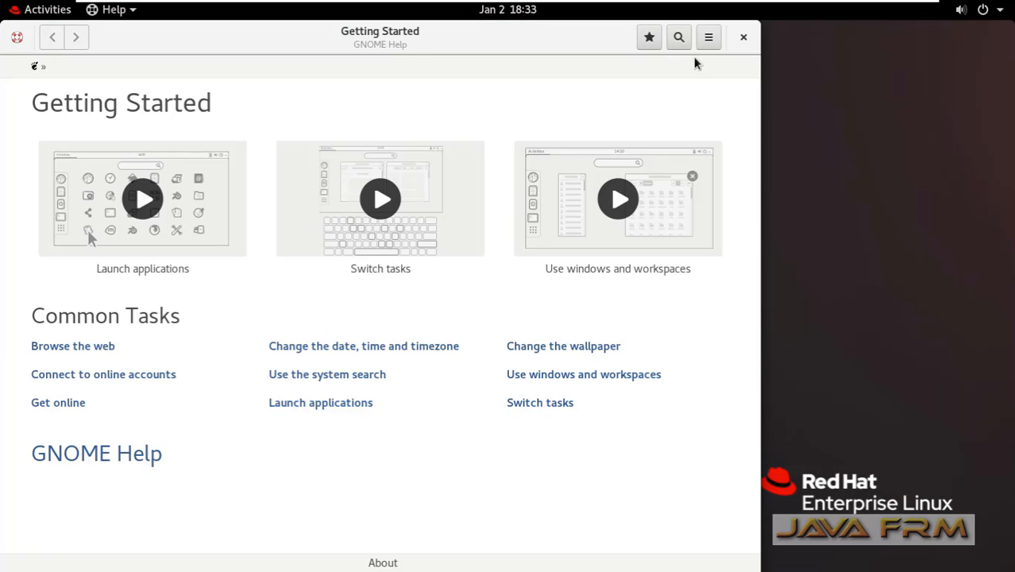
Close Getting Started help, check Displays via an Activities 'disp' search, then launch Terminal
{"action": "left_click", "coordinate": [744, 37]}
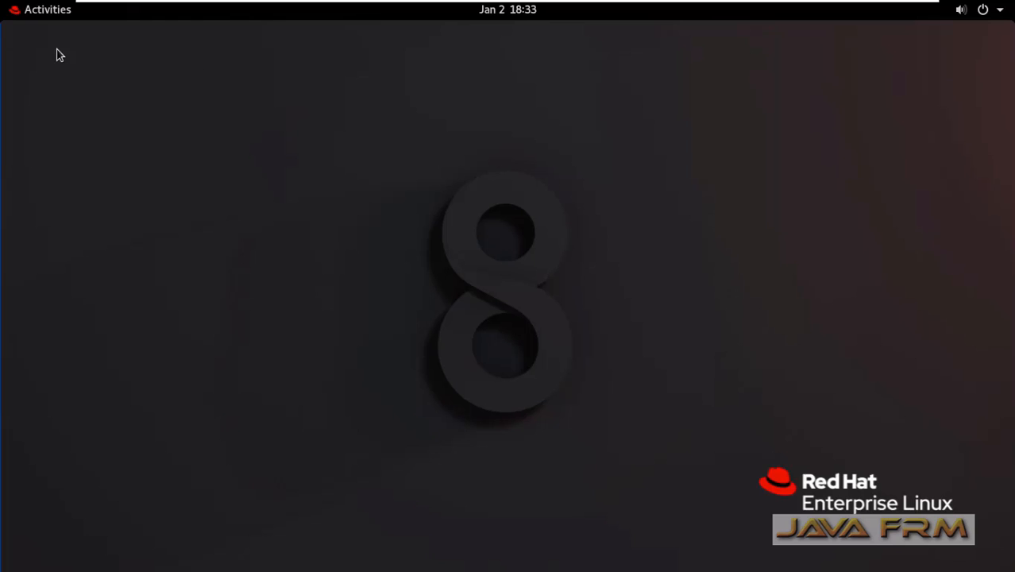
{"action": "left_click", "coordinate": [48, 9]}
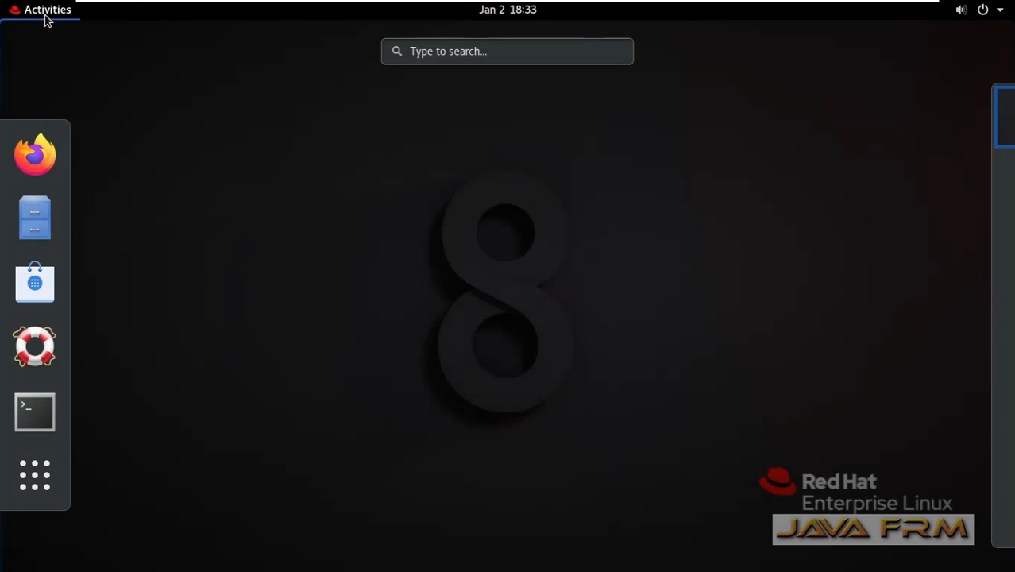
{"action": "type", "text": "disp"}
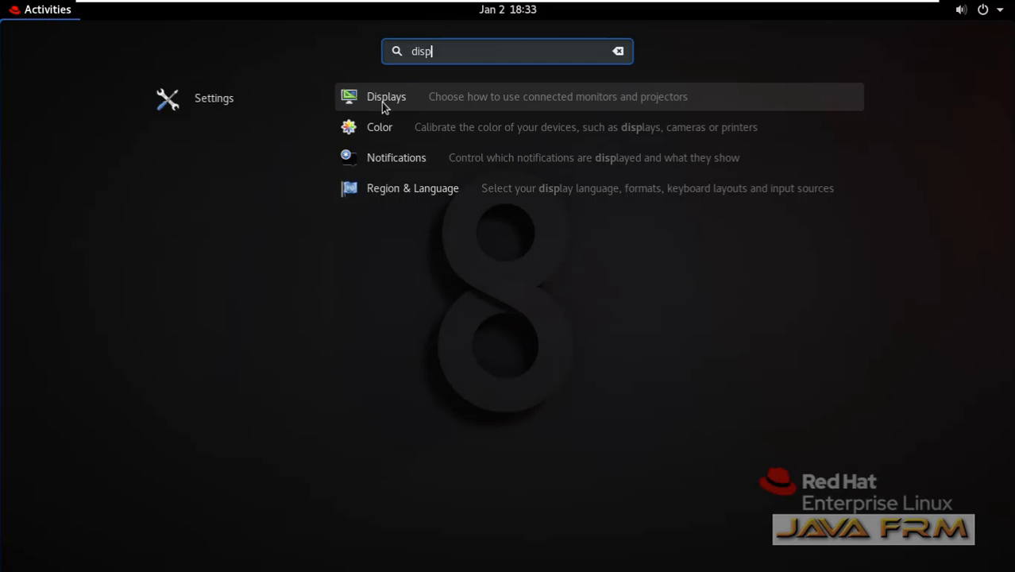
{"action": "left_click", "coordinate": [385, 97]}
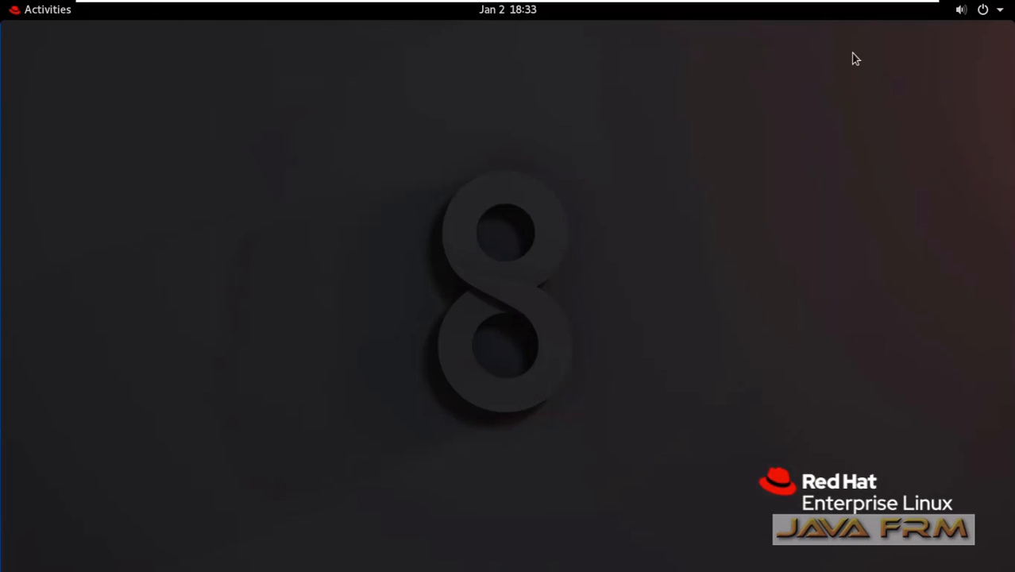
{"action": "left_click", "coordinate": [48, 9]}
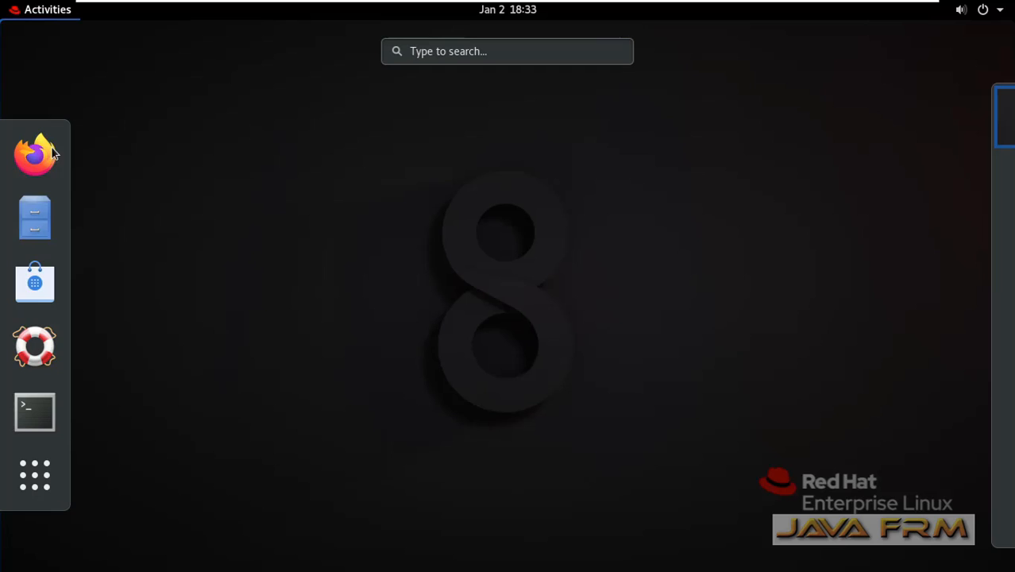
{"action": "left_click", "coordinate": [35, 412]}
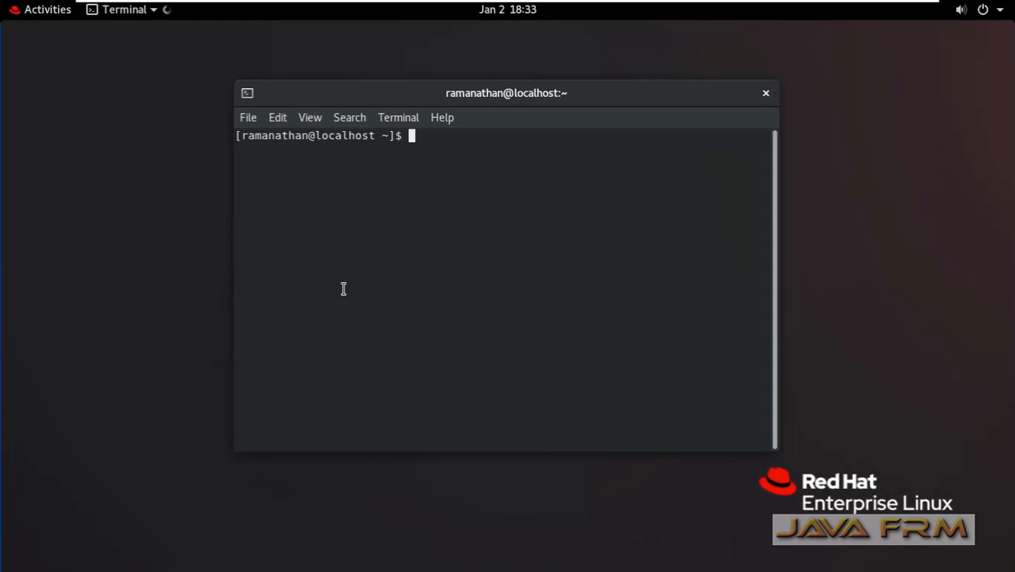
Maximize the terminal, list the vm* commands and run vmware-toolbox-cmd -v to show Tools 11.1.0
{"action": "double_click", "coordinate": [505, 92]}
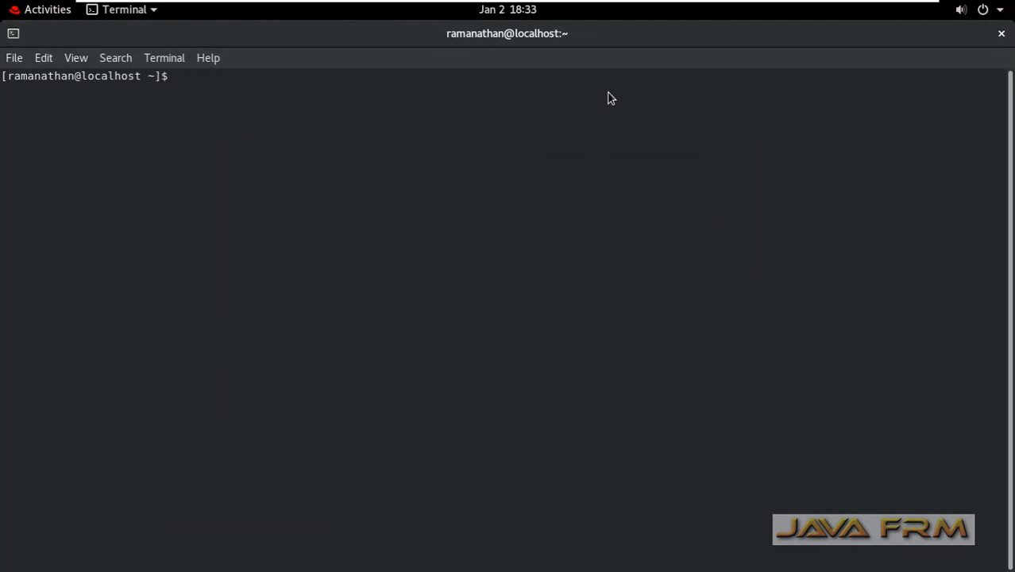
{"action": "type", "text": "vm"}
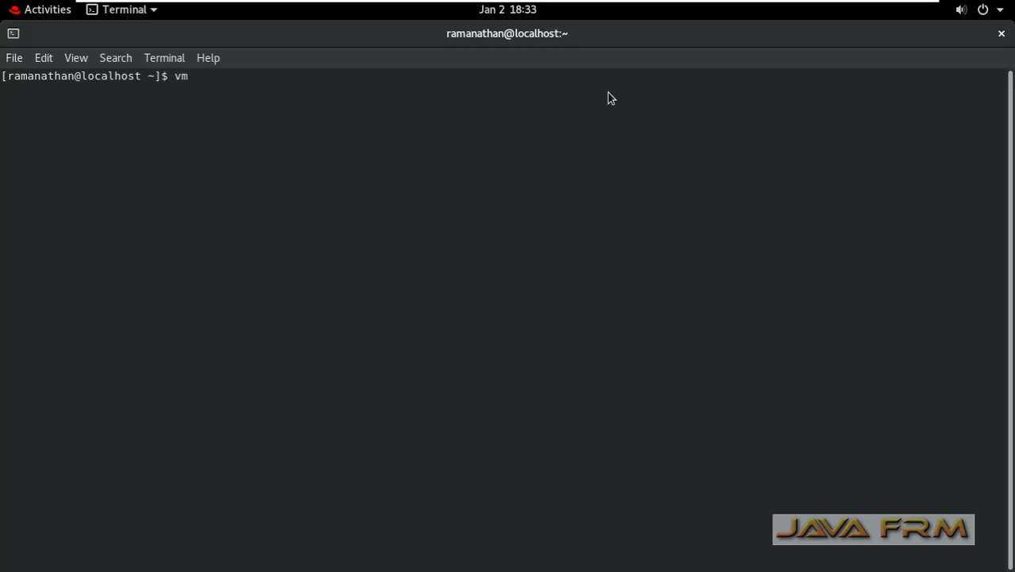
{"action": "key", "text": "Tab"}
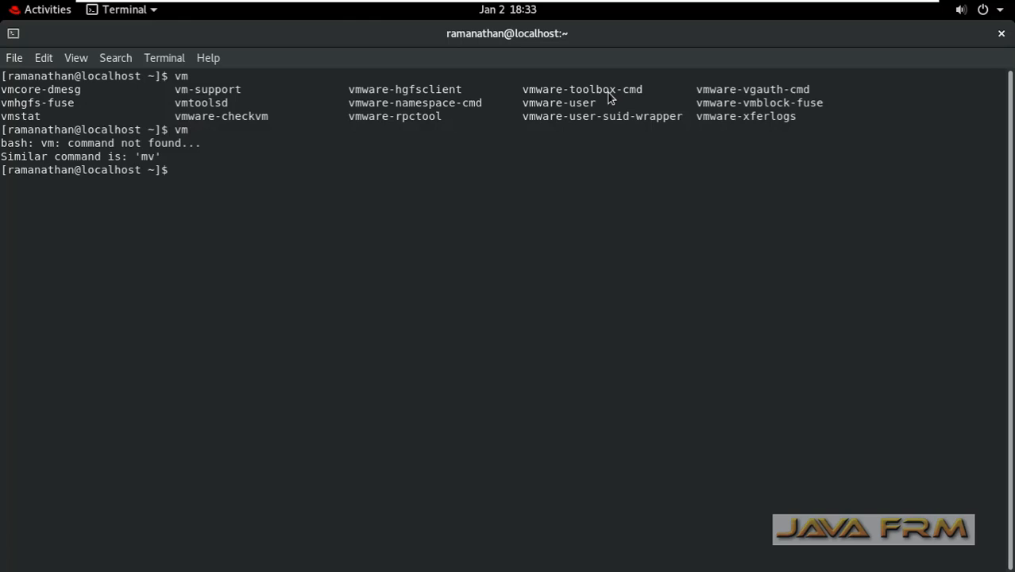
{"action": "type", "text": "vmware-"}
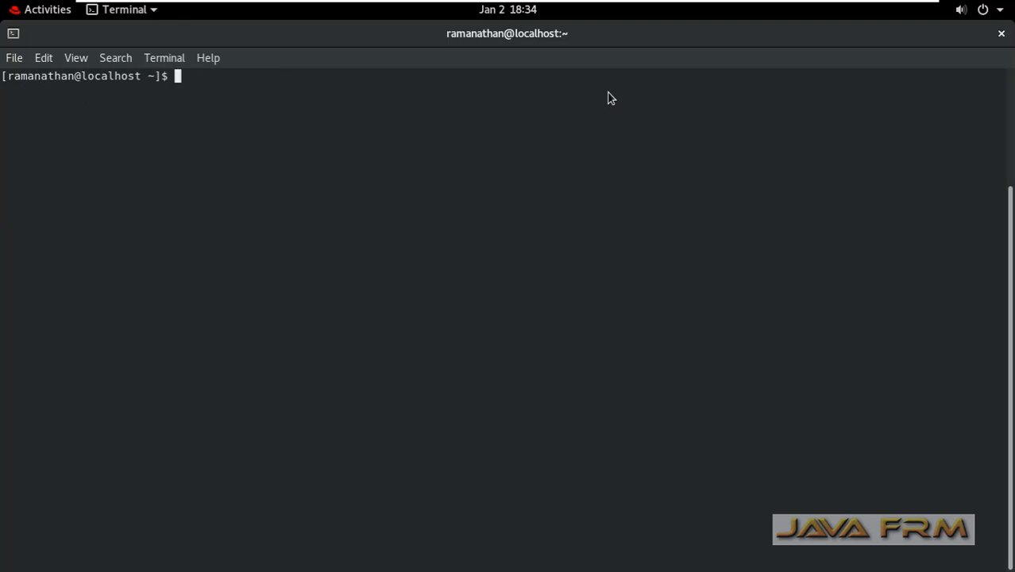
{"action": "type", "text": "vmw"}
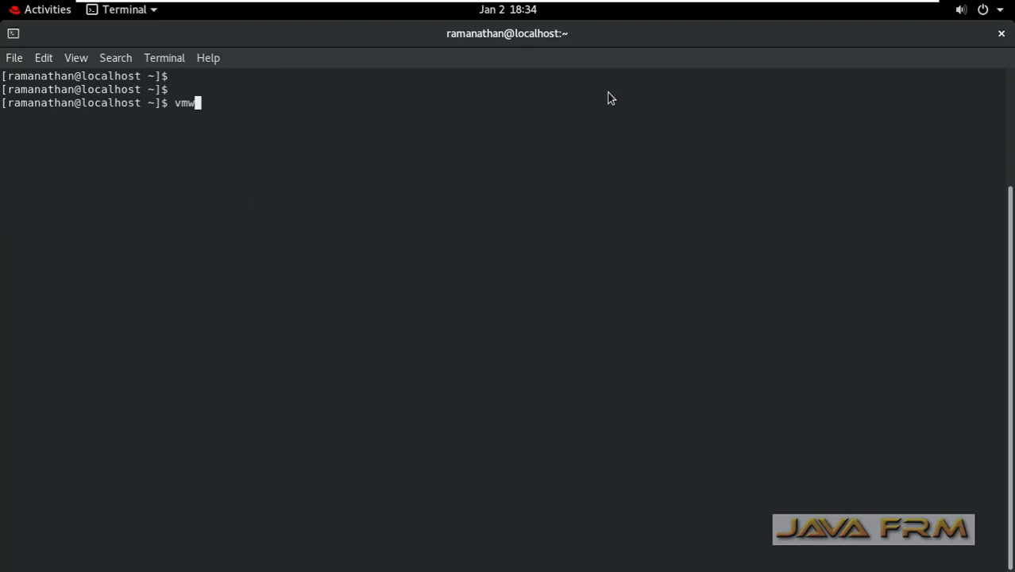
{"action": "type", "text": "are-toolbox-cmd -v"}
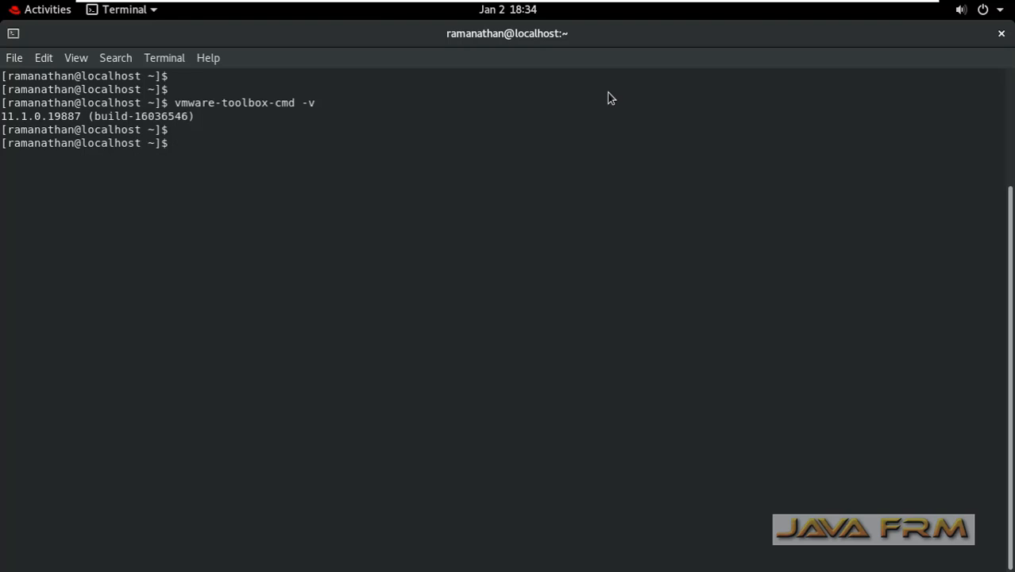
Show the kernel details with uname -r and uname -s (4.18.0-240.el8.x86_64, Linux)
{"action": "type", "text": "uname -r"}
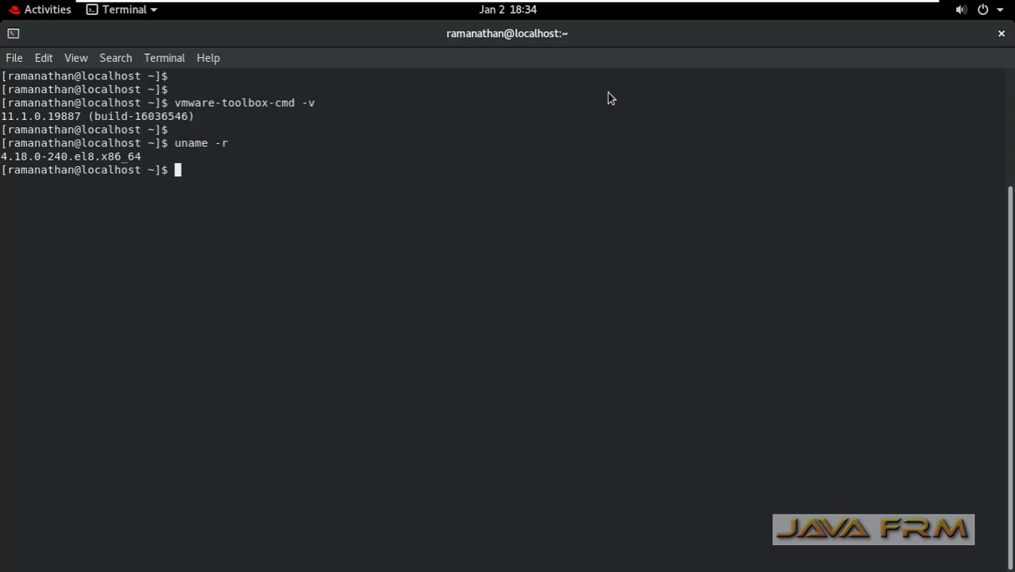
{"action": "type", "text": "uname -s"}
{"action": "type", "text": "uname -a"}
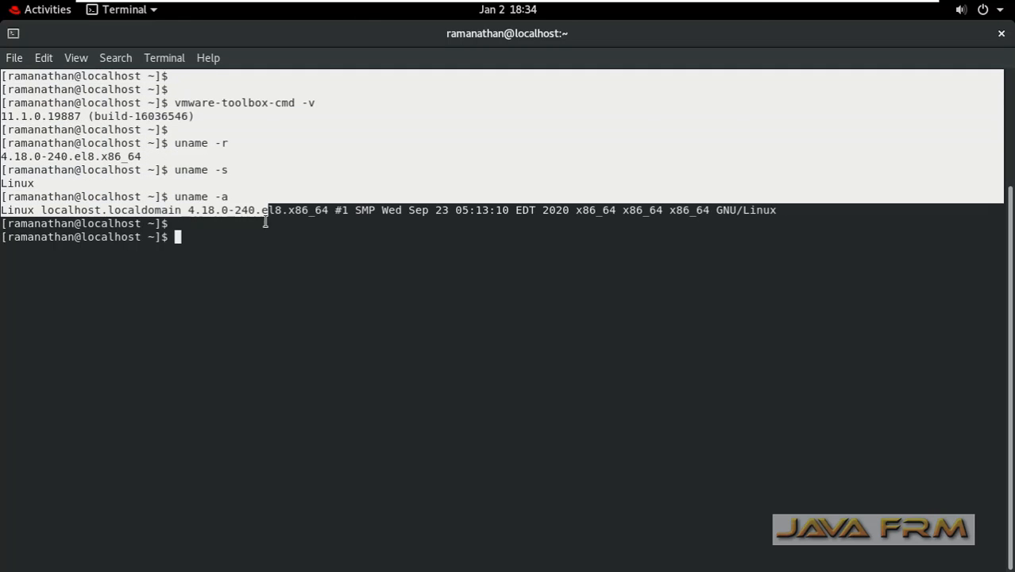
Copy the terminal output into Notepad on the host, add the line 'welcome to red hat' and copy it
{"action": "right_click", "coordinate": [151, 175]}
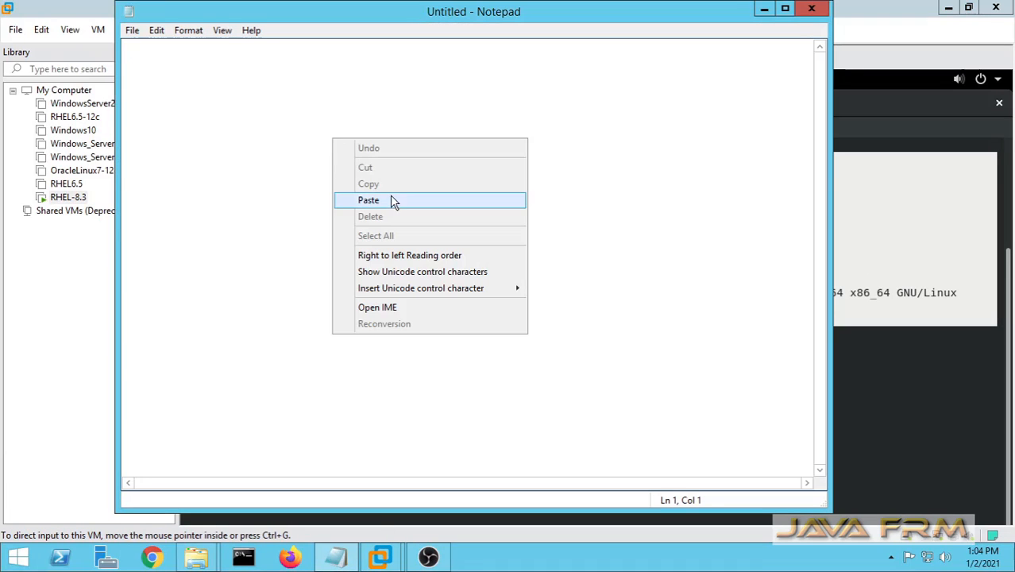
{"action": "left_click", "coordinate": [368, 200]}
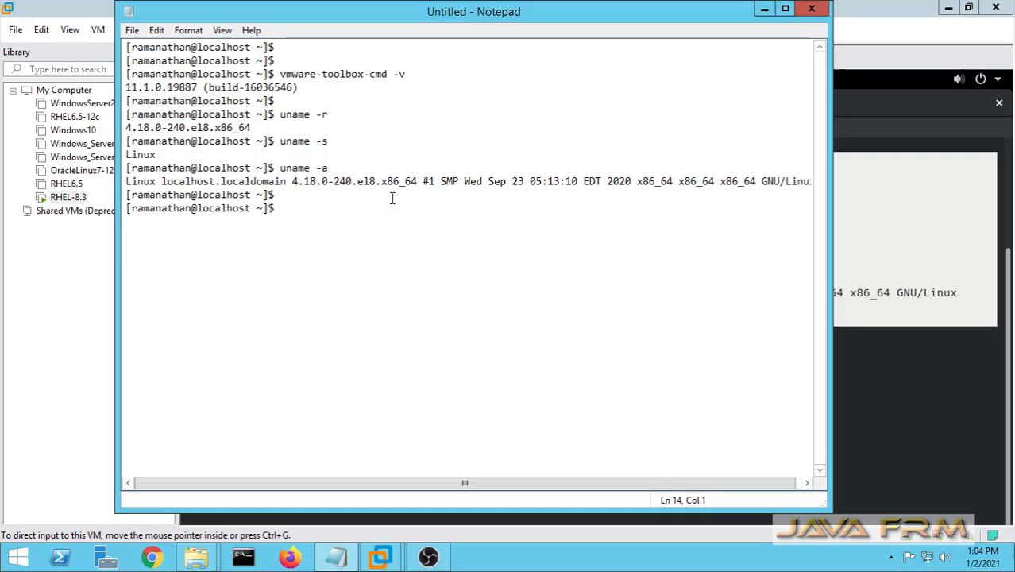
{"action": "type", "text": "welcome to red h"}
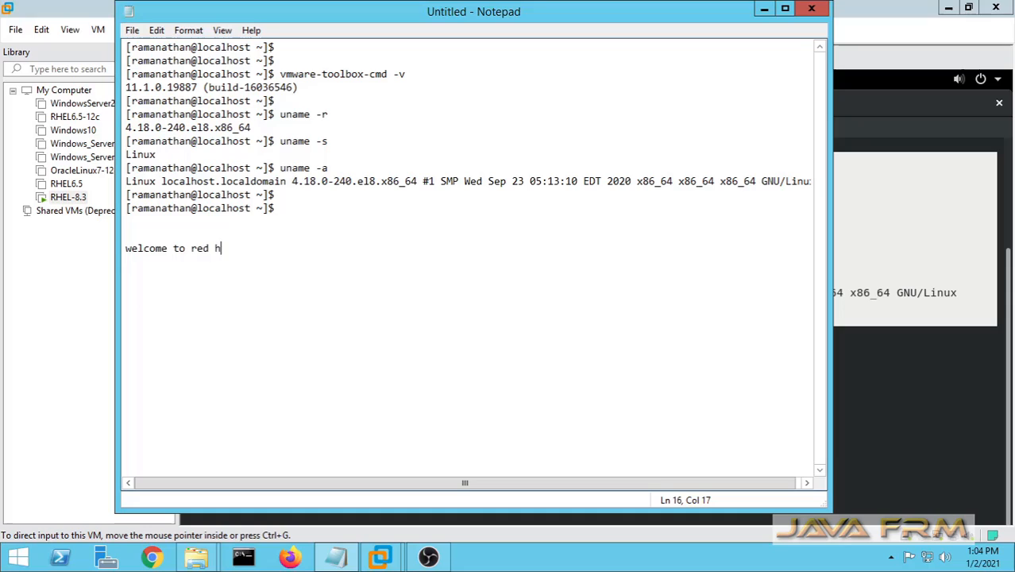
{"action": "type", "text": "at"}
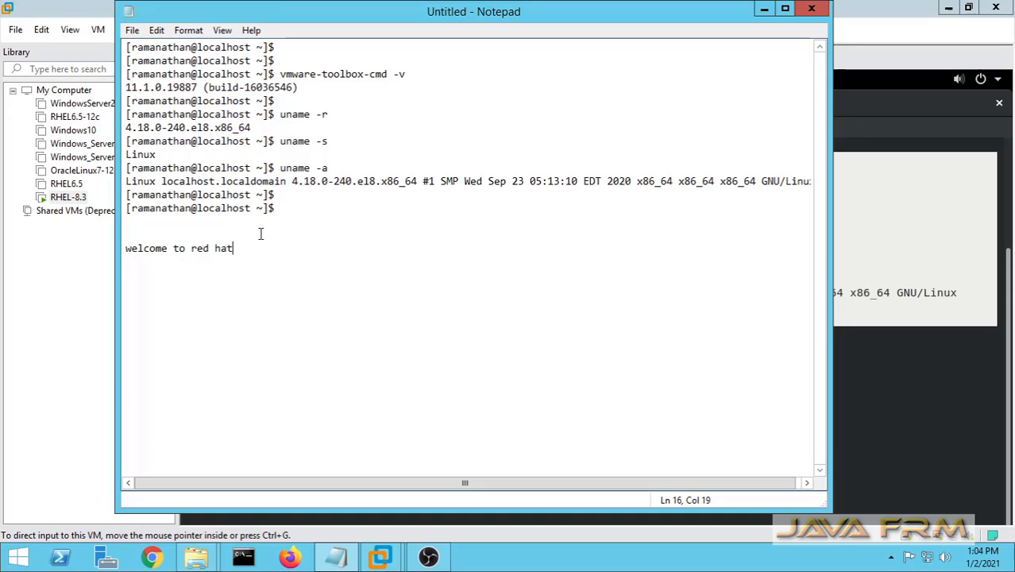
{"action": "right_click", "coordinate": [178, 248]}
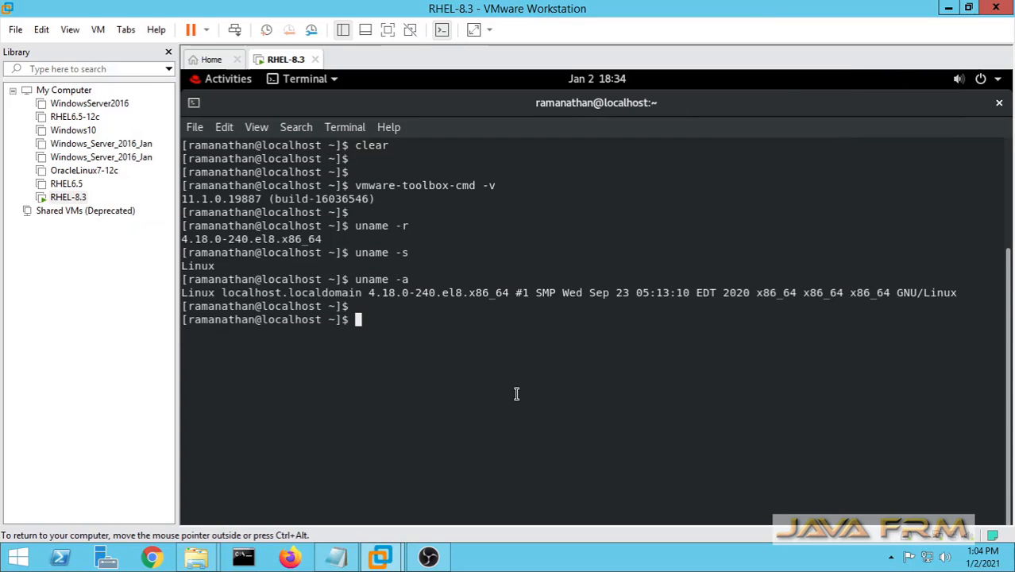
Paste 'welcome to red hat' from the host into the guest terminal, then clear the screen
{"action": "right_click", "coordinate": [516, 394]}
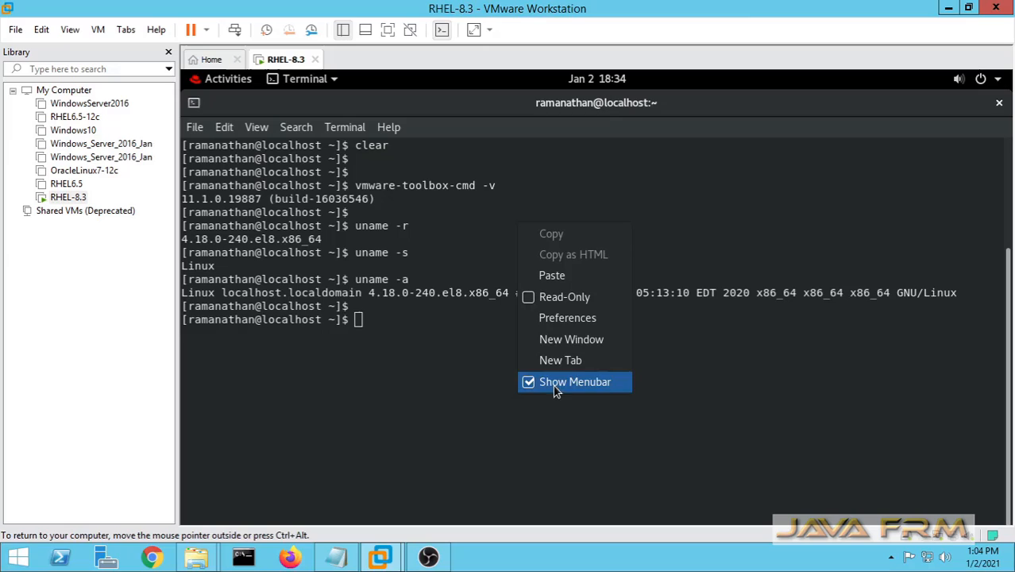
{"action": "type", "text": "welcome to red hat"}
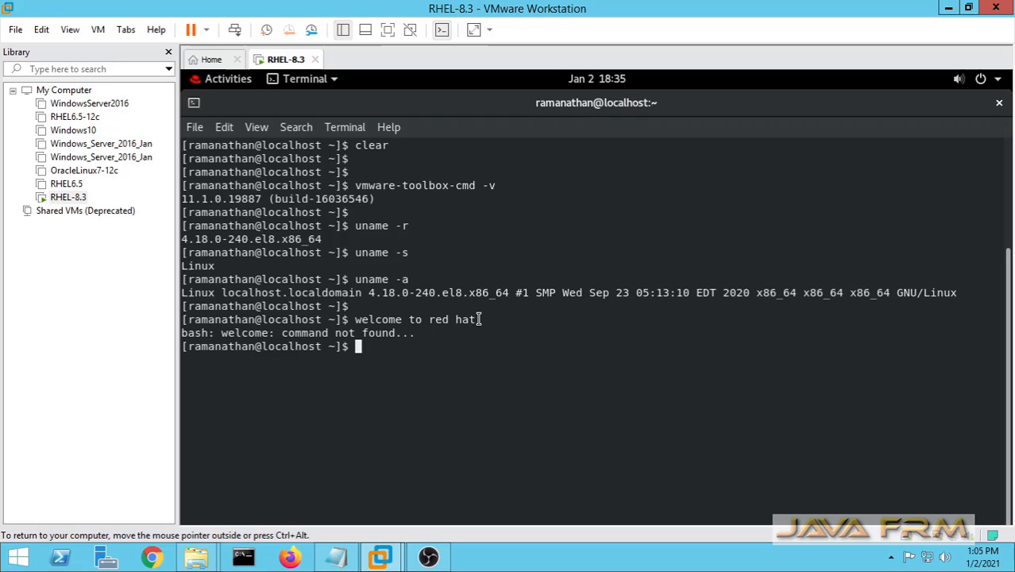
{"action": "key", "text": "Return"}
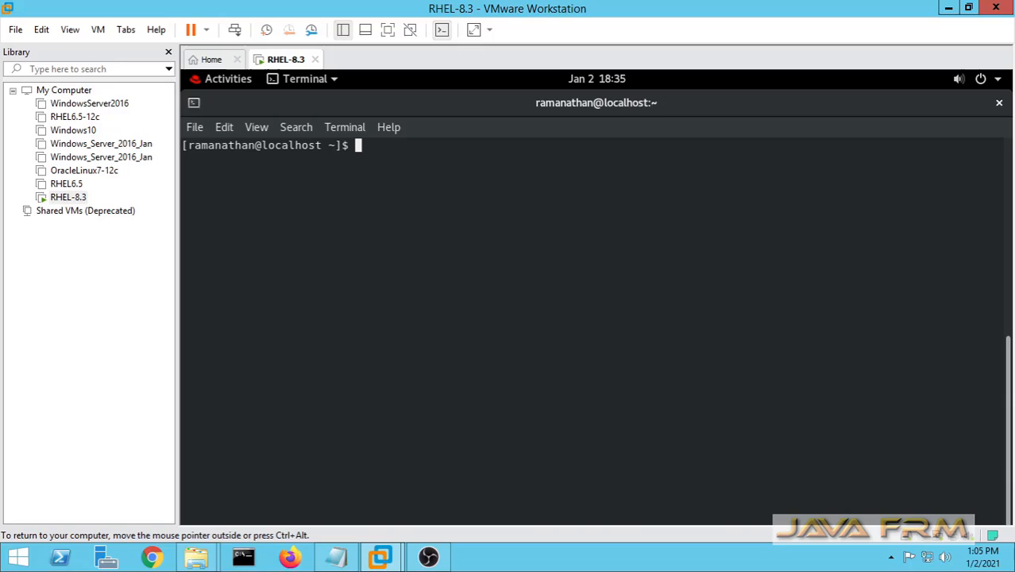